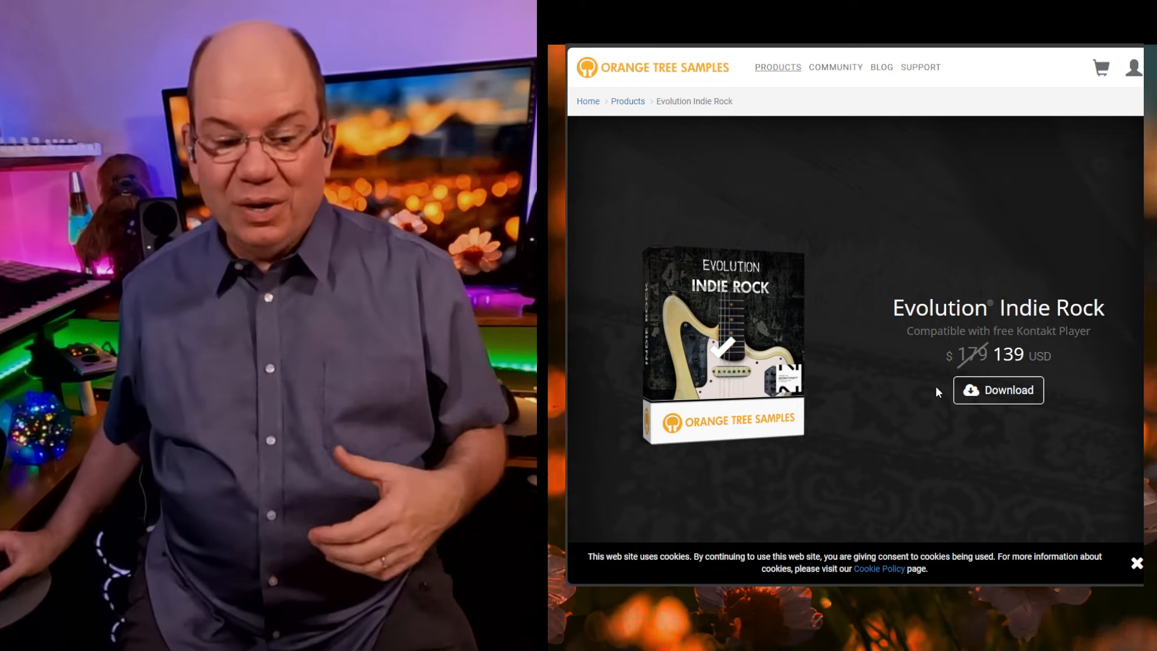
Step: Load the Bit-O-Crunch snapshot from the instrument header's snapshot list
scroll(down, 3)
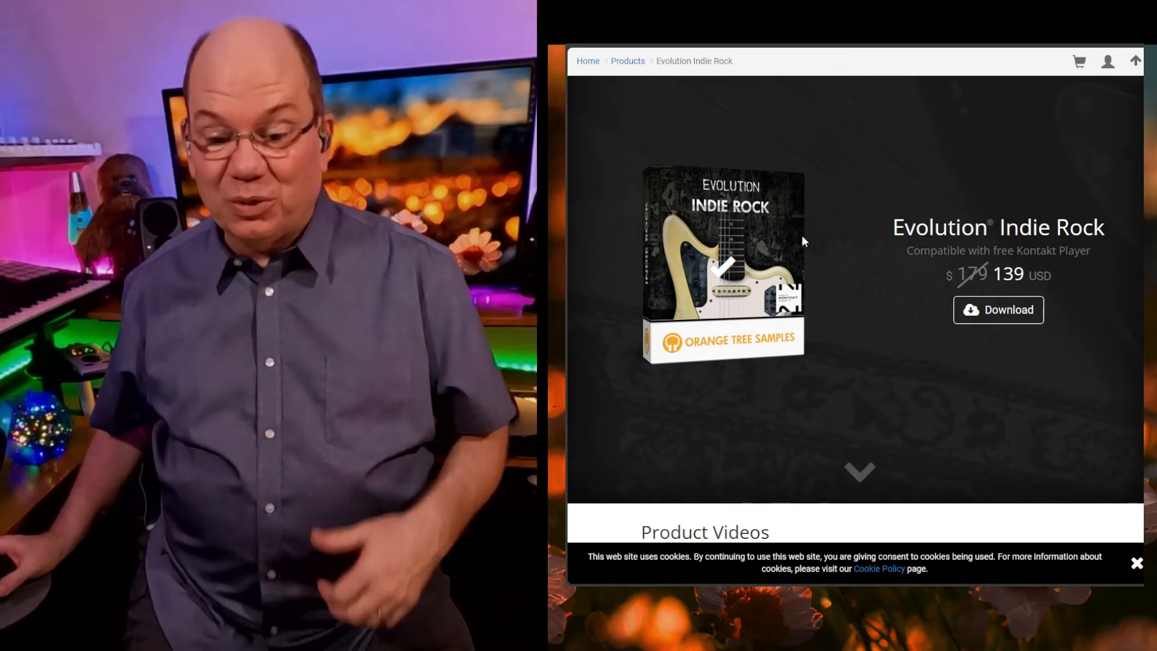
scroll(down, 3)
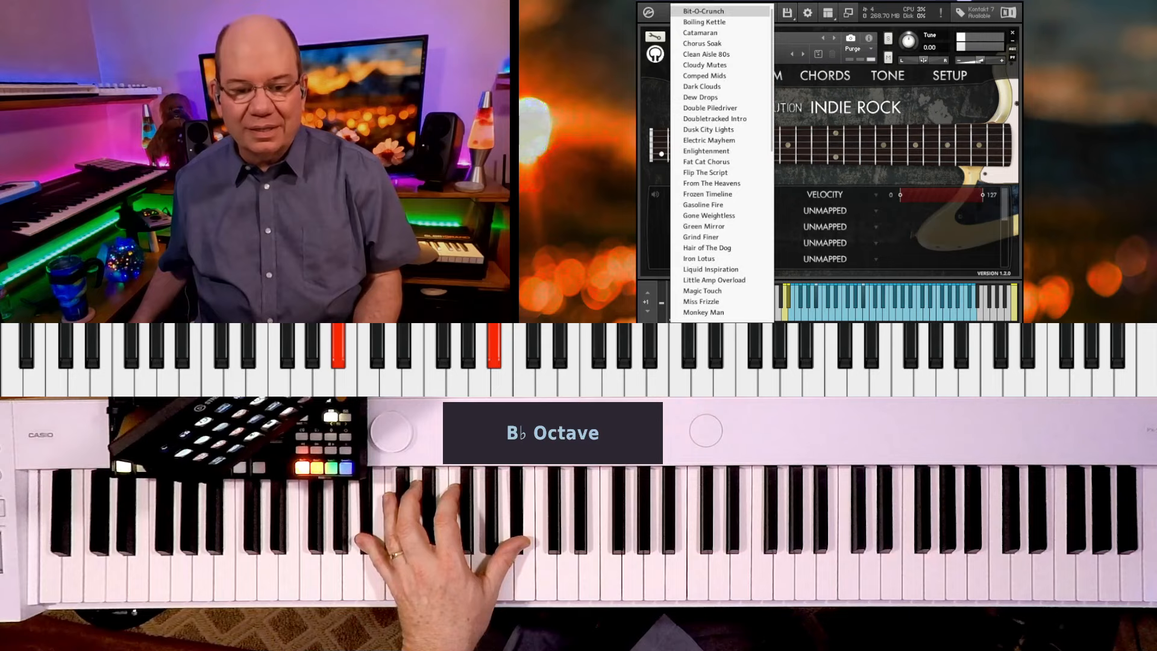
click(703, 11)
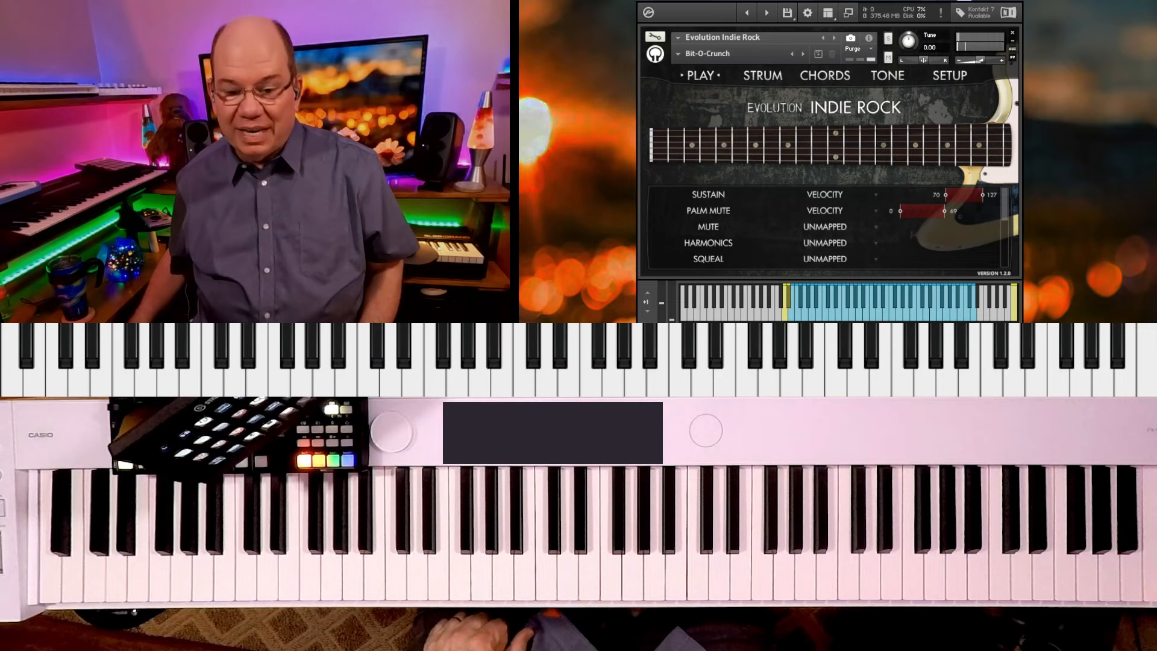
Step: Review the Chords and Tone pages of Bit-O-Crunch, then return to the Play articulation mapping
click(824, 75)
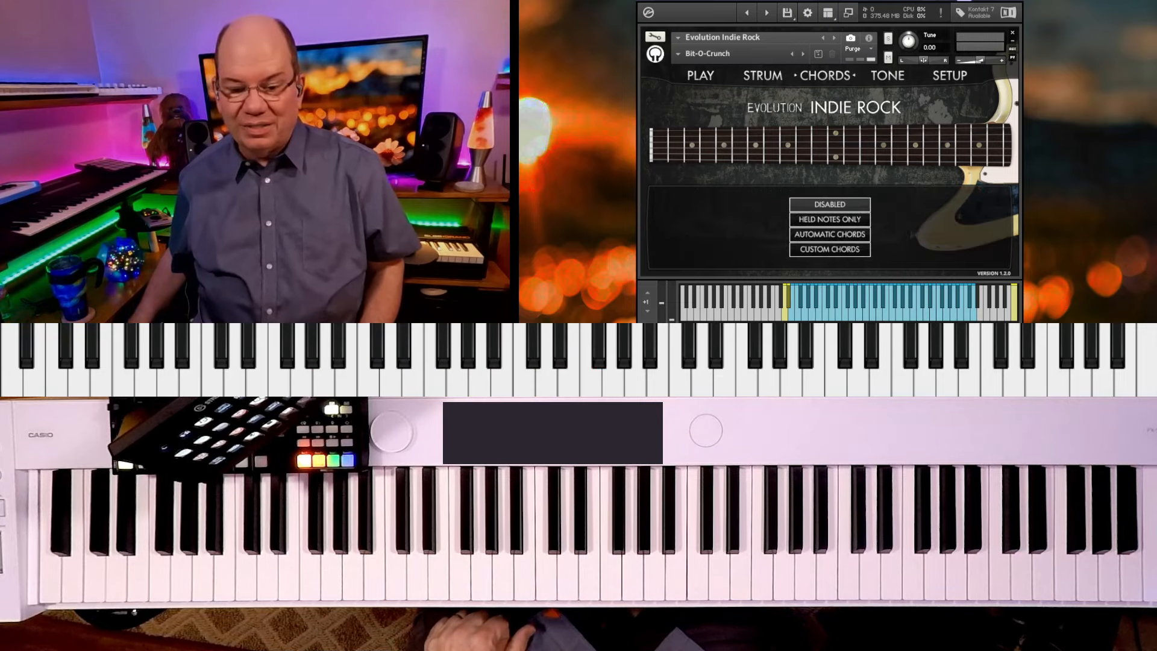
click(887, 75)
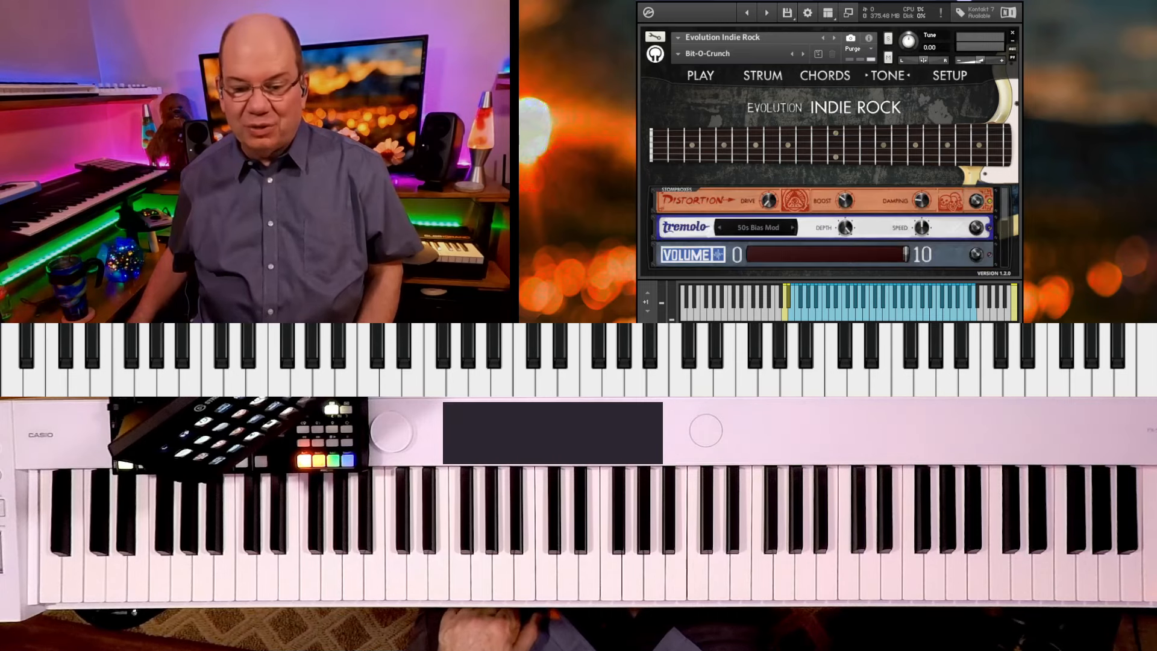
click(699, 75)
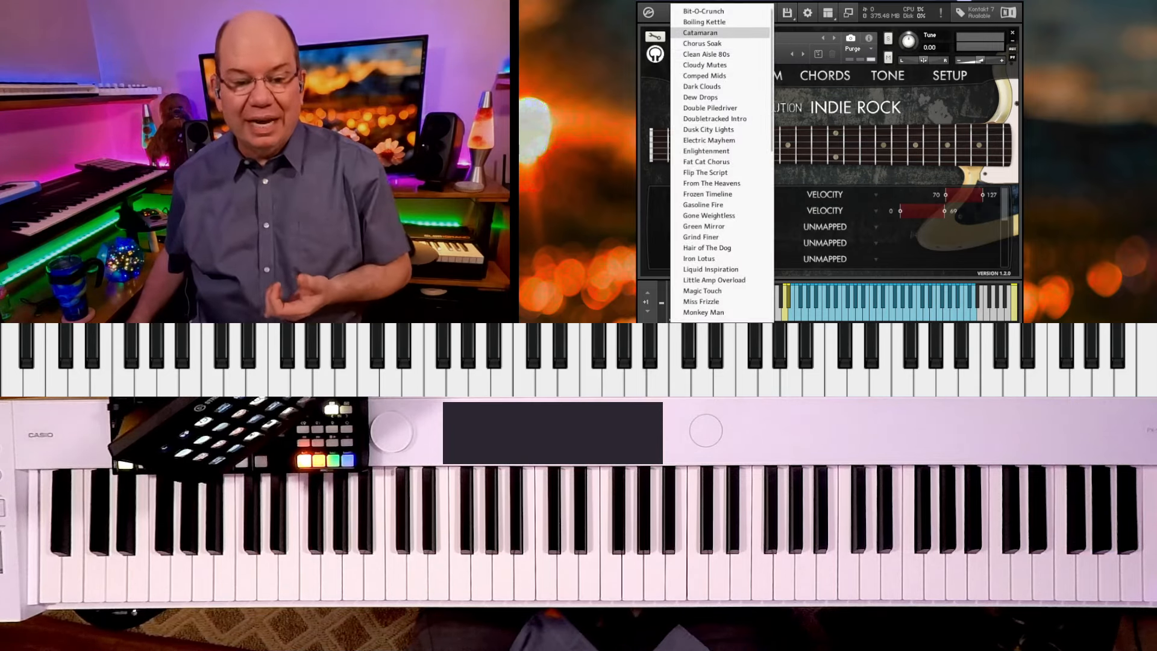
click(698, 33)
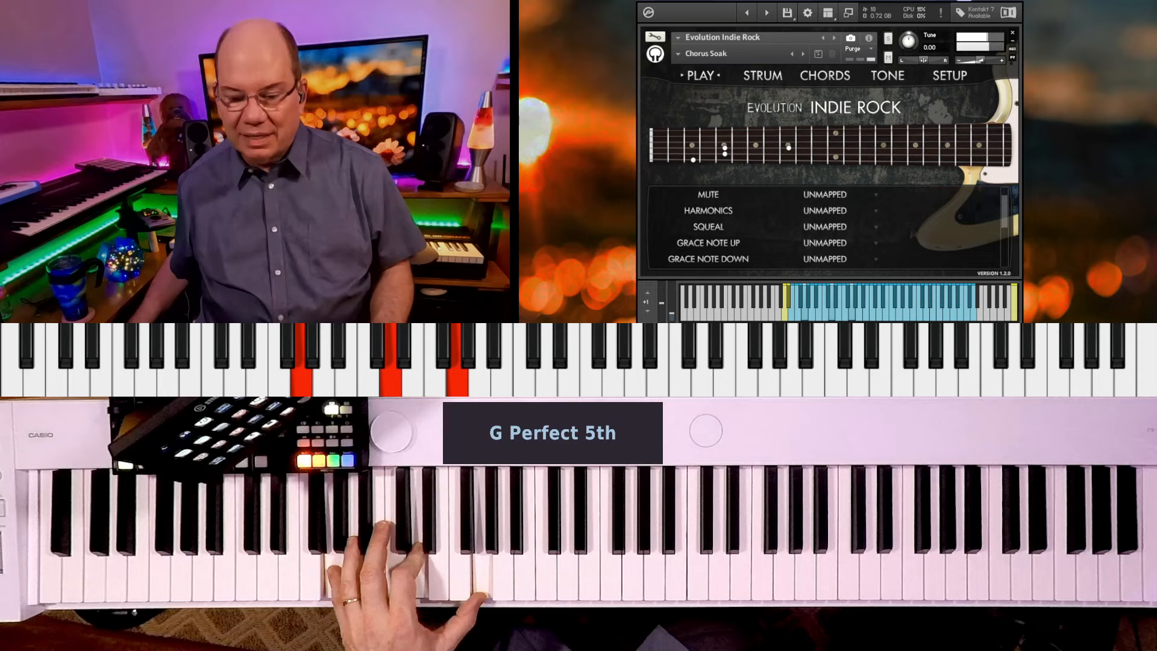
scroll(down, 3)
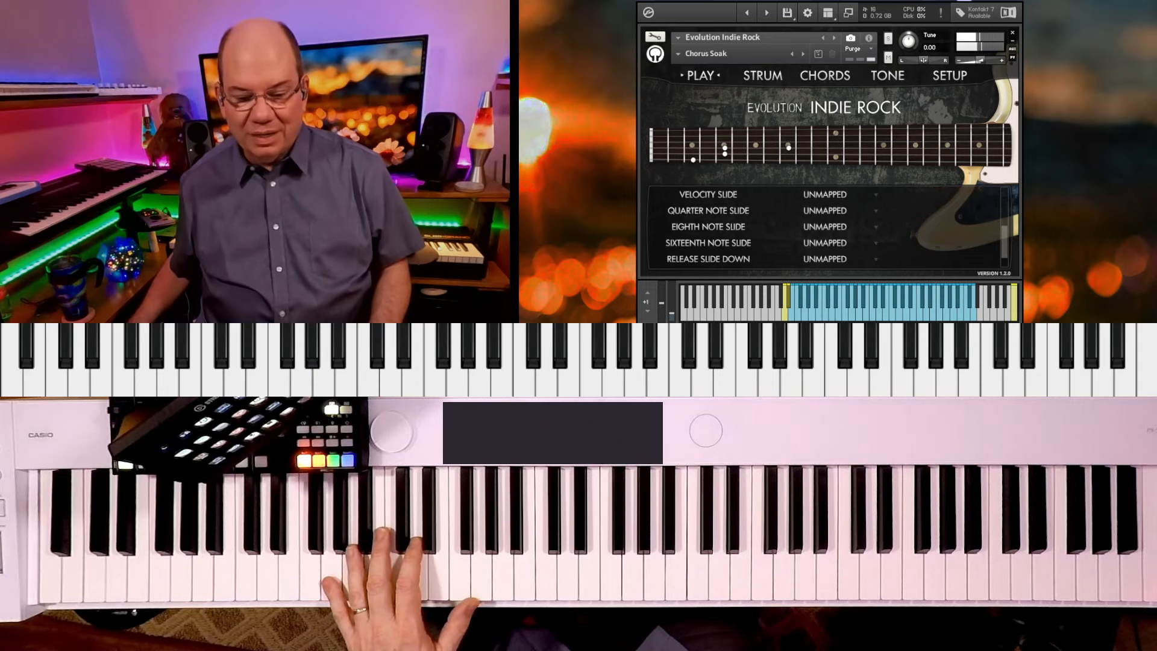
scroll(down, 3)
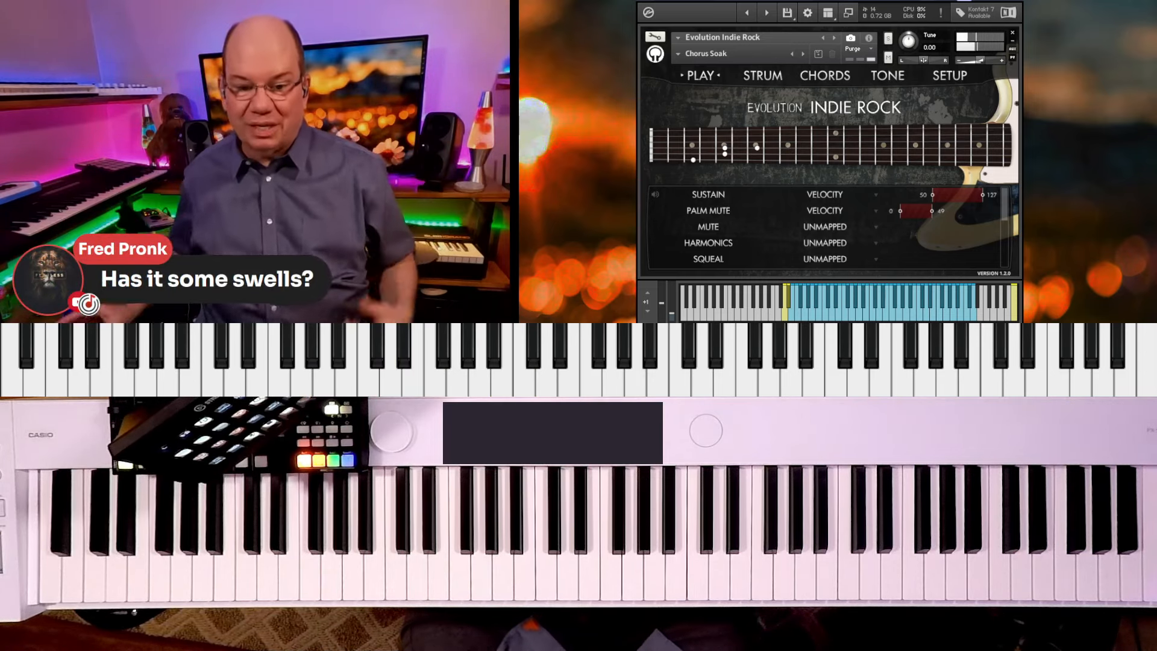
Step: Load the Cloudy Mutes snapshot and view its effects chain
click(705, 53)
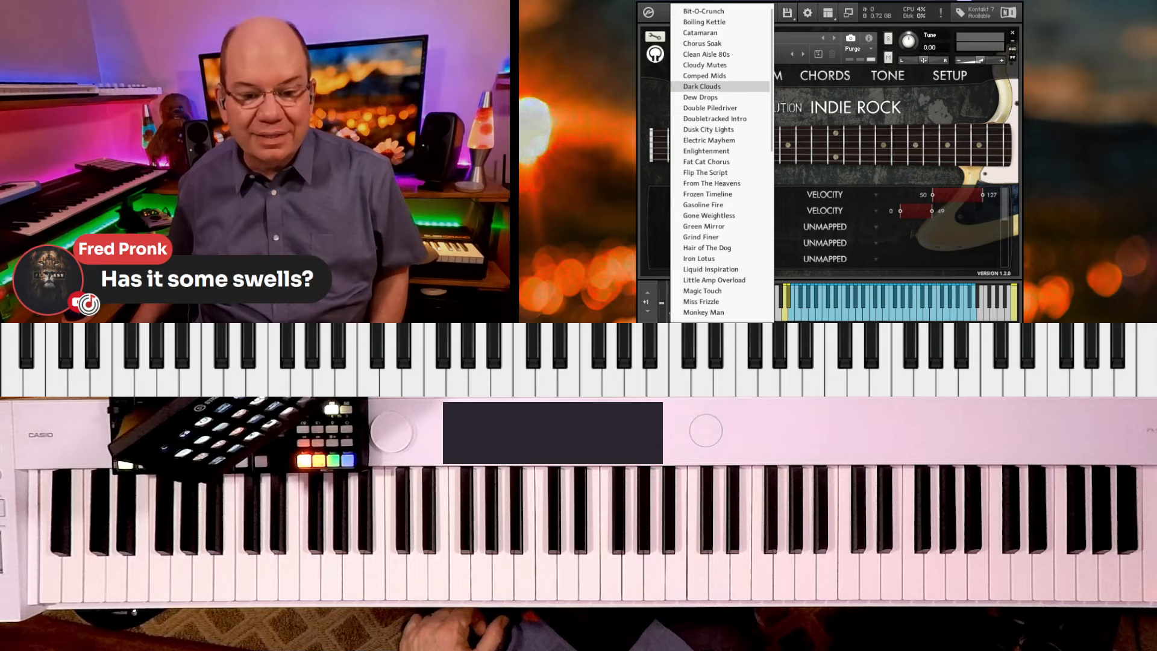
mouse_move(704, 66)
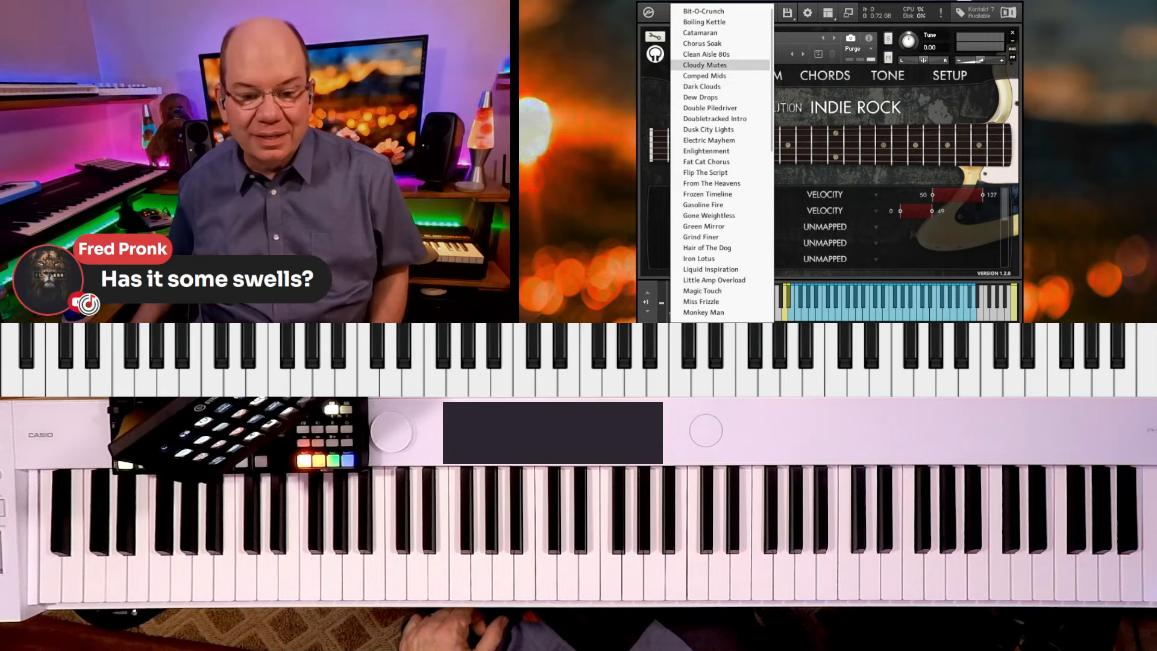
click(703, 64)
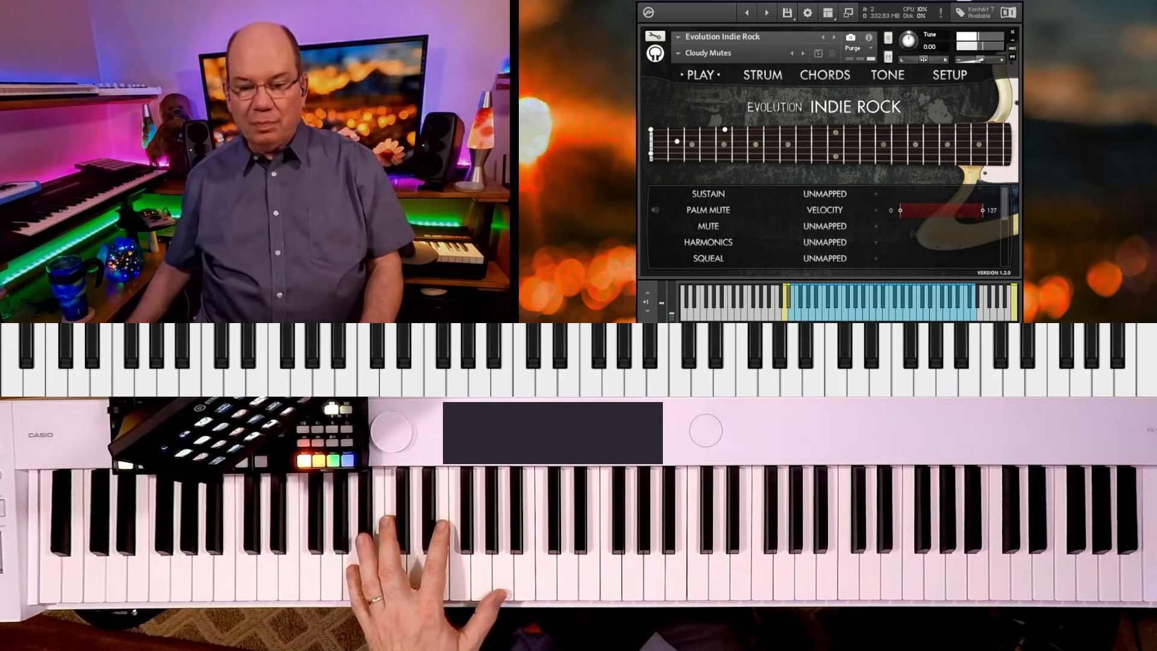
click(888, 73)
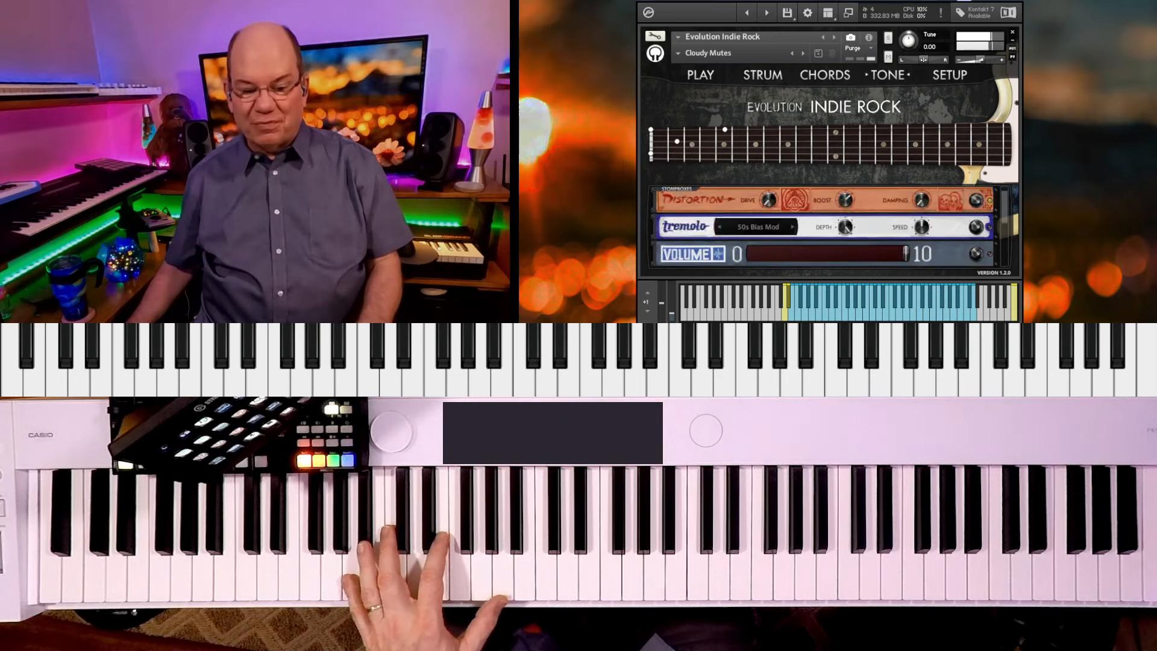
Step: Switch the guitar to the Frozen Timeline snapshot
click(709, 51)
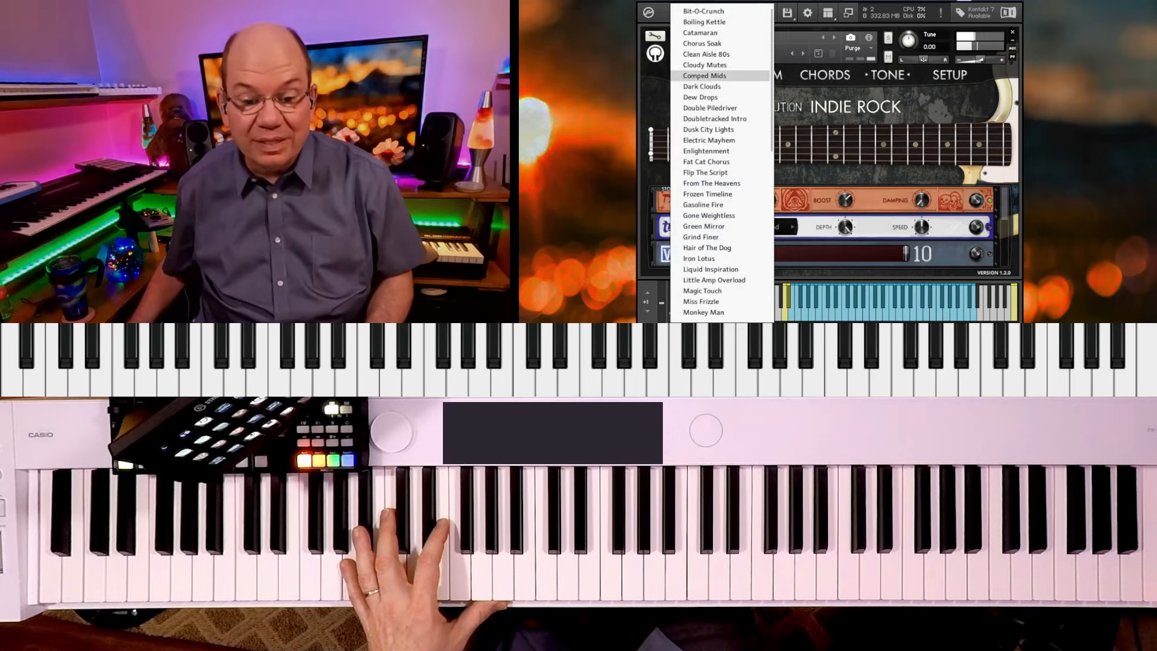
mouse_move(707, 214)
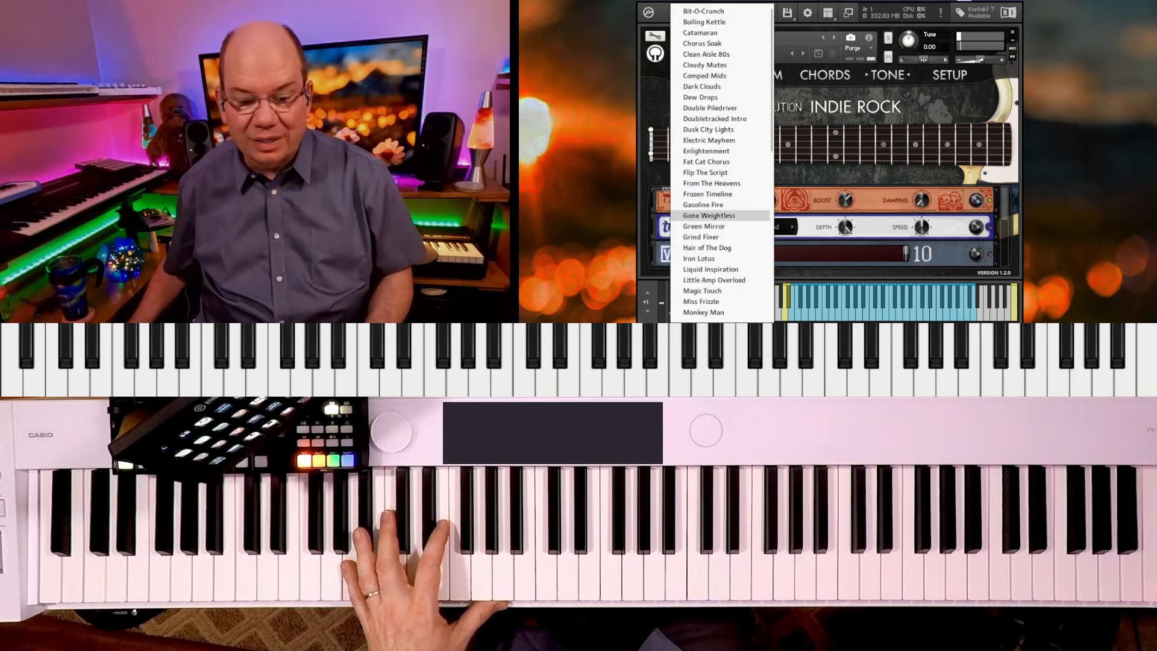
mouse_move(709, 194)
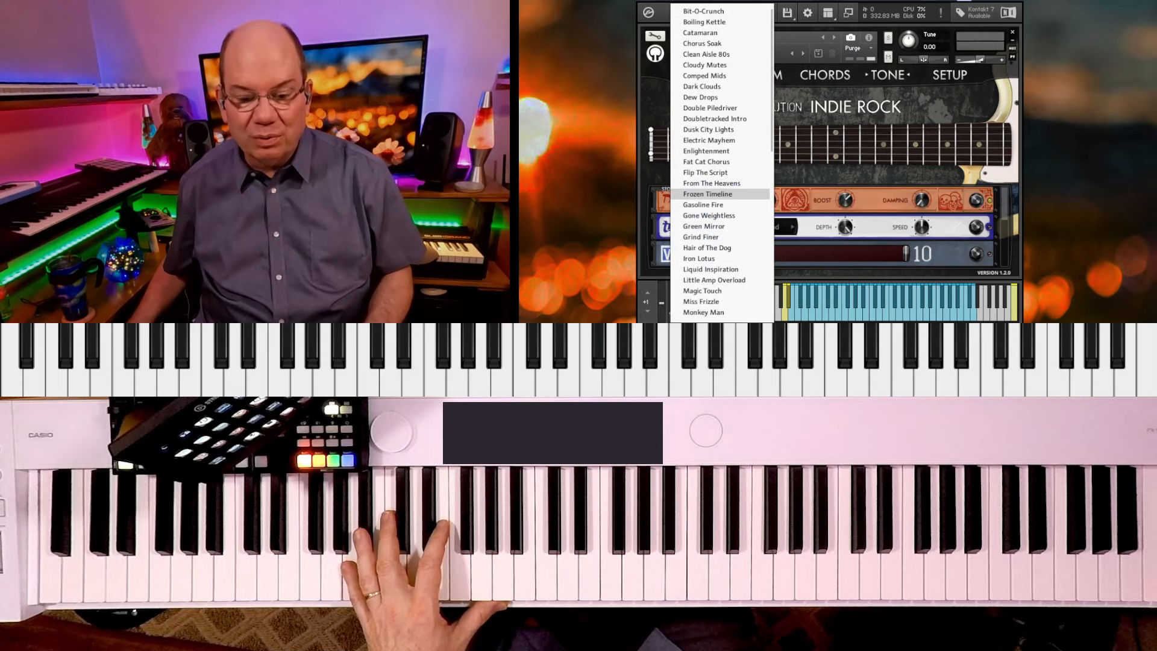
click(708, 194)
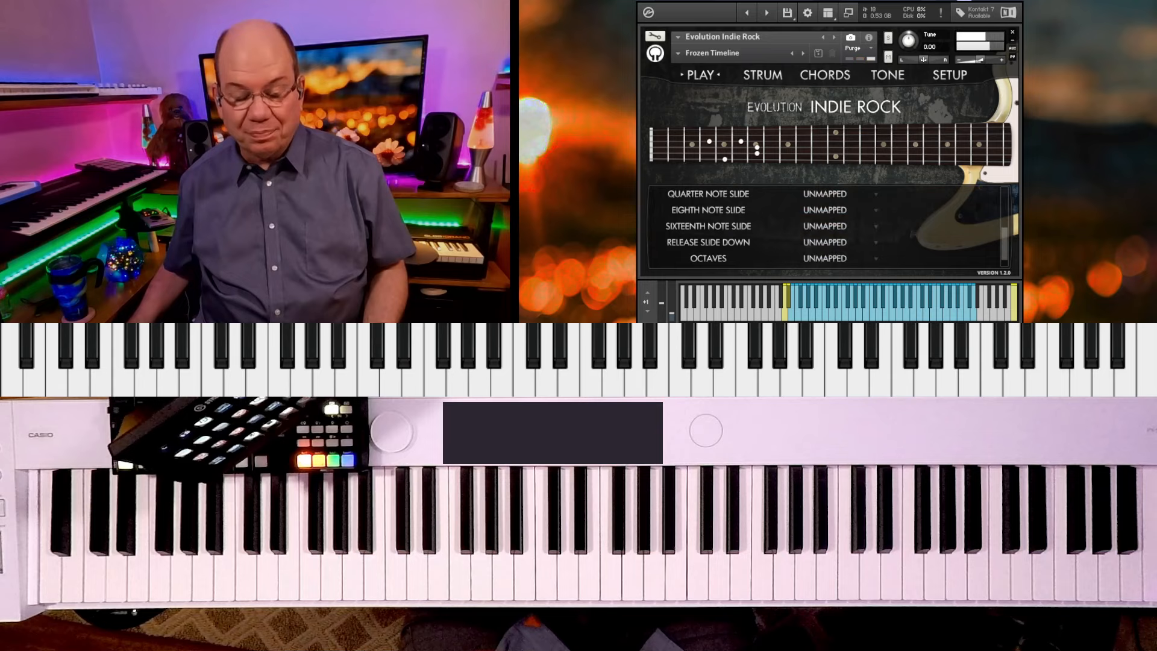
Step: Scroll the Frozen Timeline articulation list up to show sustain mapped to velocity
scroll(up, 3)
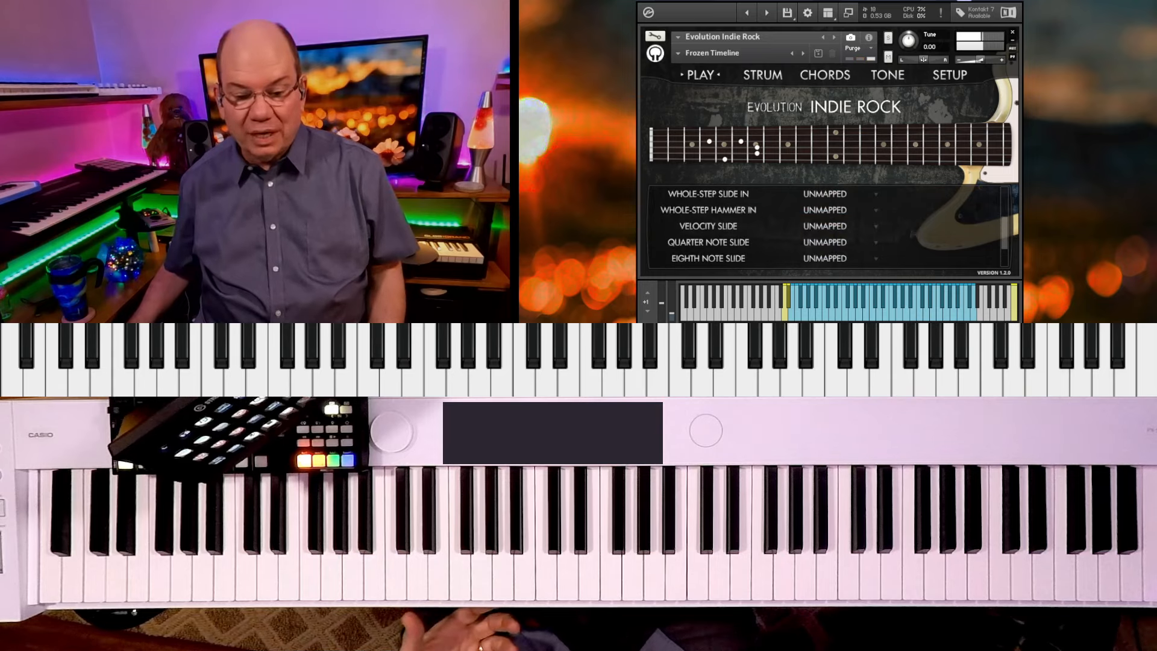
scroll(up, 3)
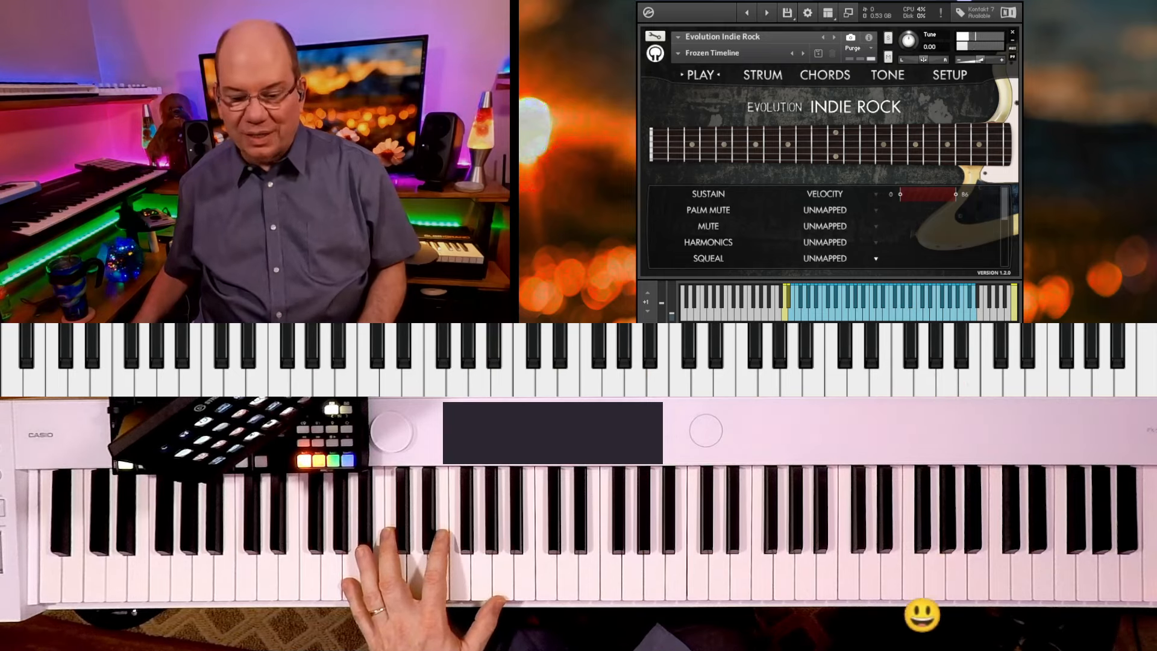
Step: Scroll the articulation list down to the Squeal entry and its mapping source
scroll(down, 3)
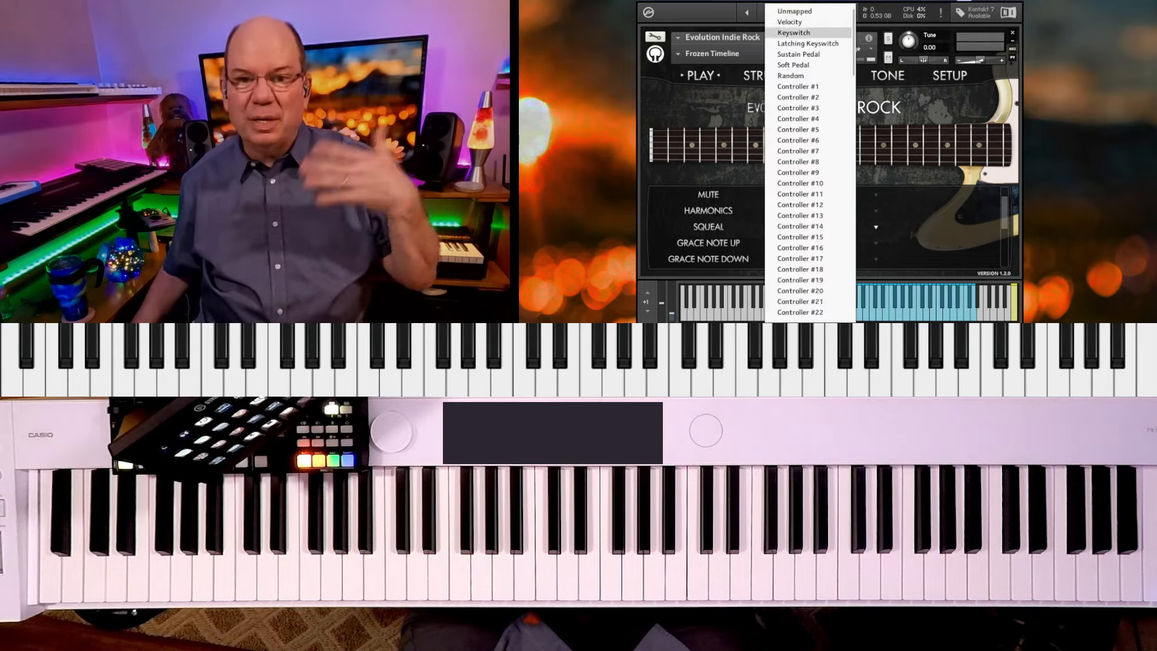
mouse_move(790, 75)
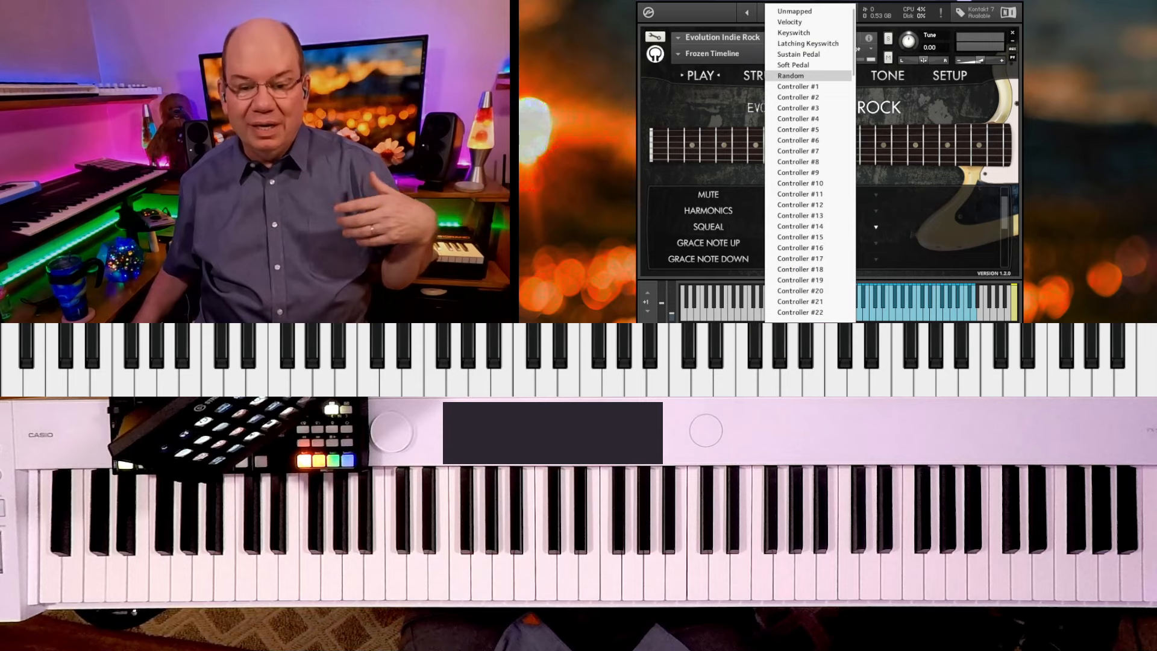
mouse_move(806, 43)
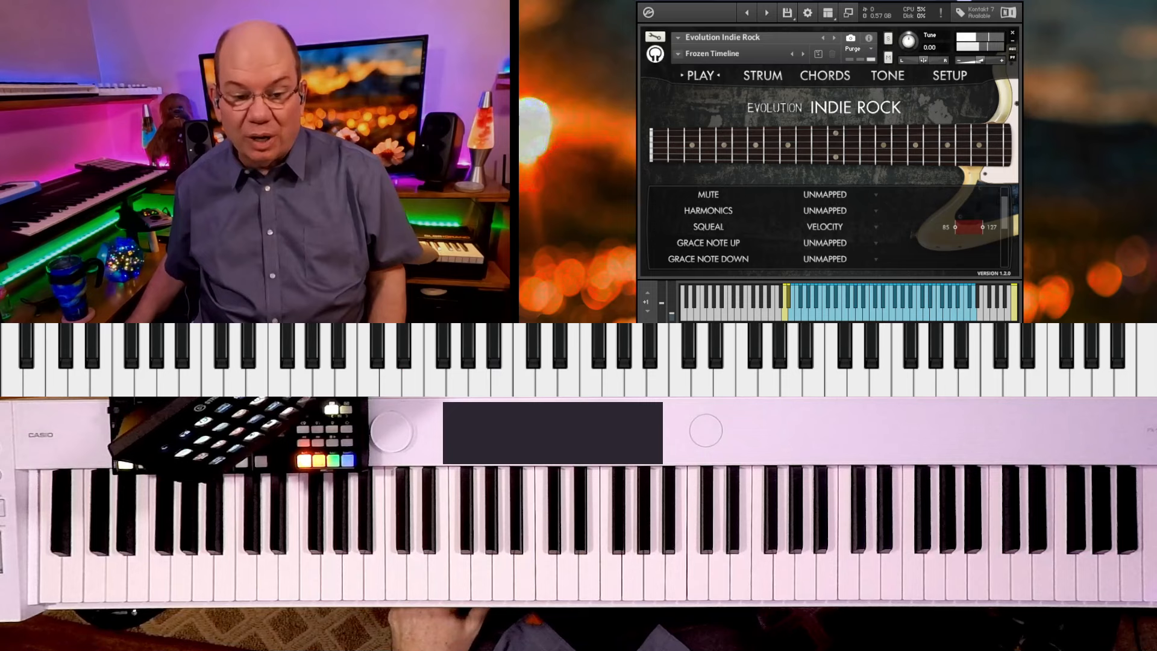
Step: Load and audition the Electric Mayhem snapshot
click(716, 38)
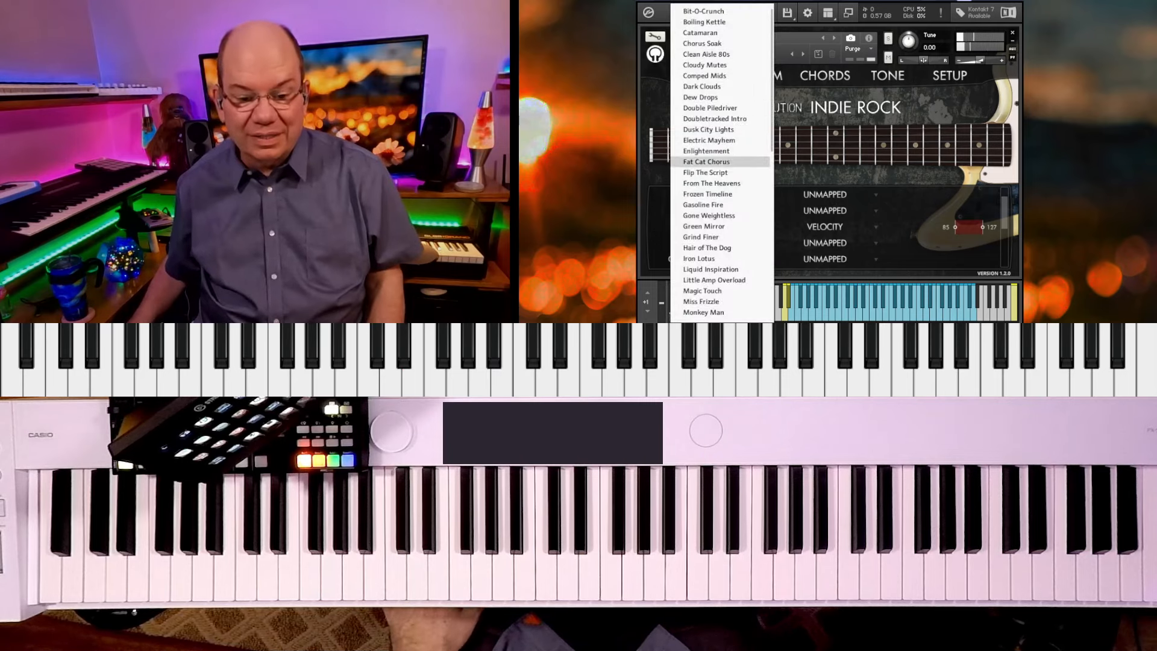
click(707, 139)
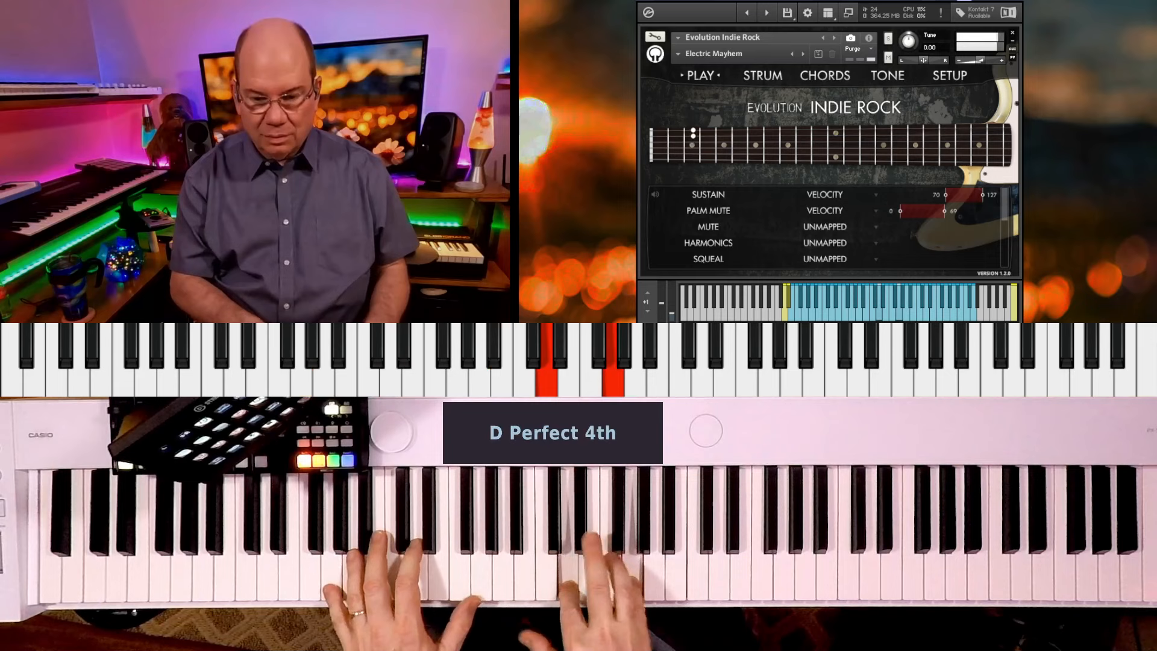
Step: Load and audition Little Amp Overload, then bring up the snapshot list again
click(713, 53)
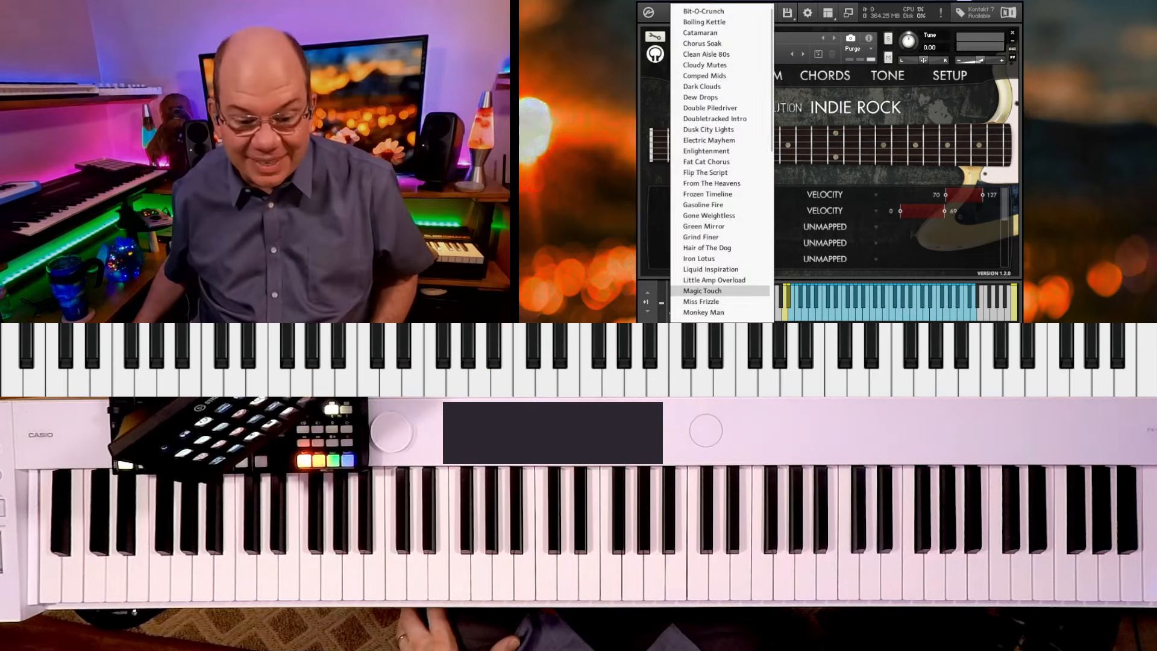
click(703, 291)
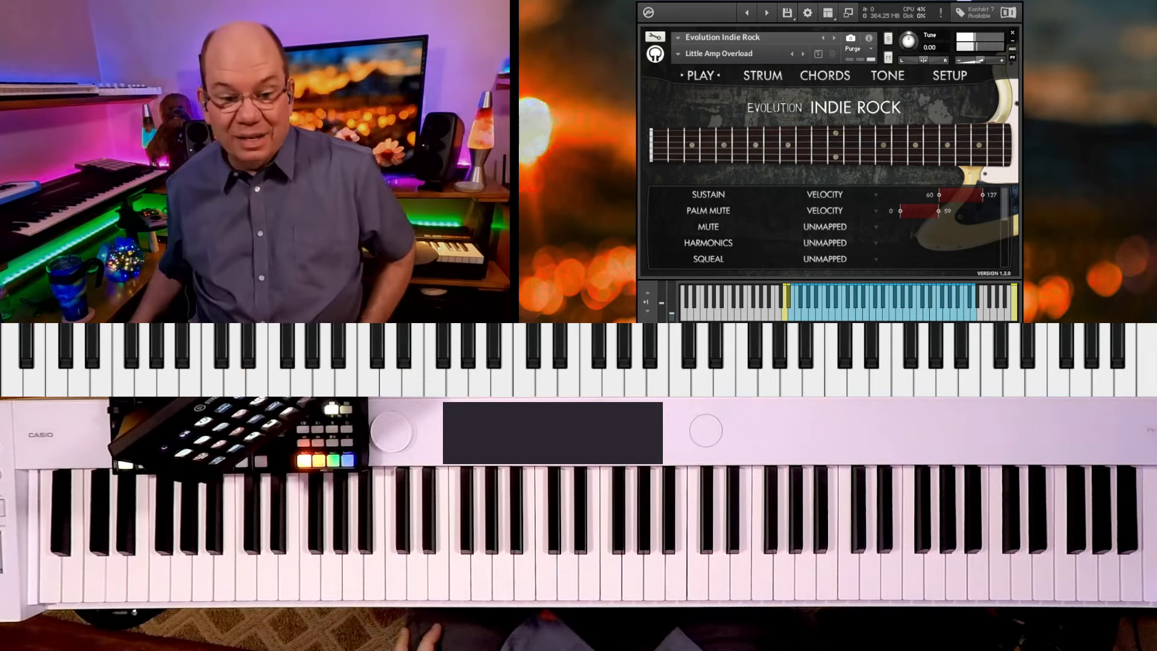
click(716, 53)
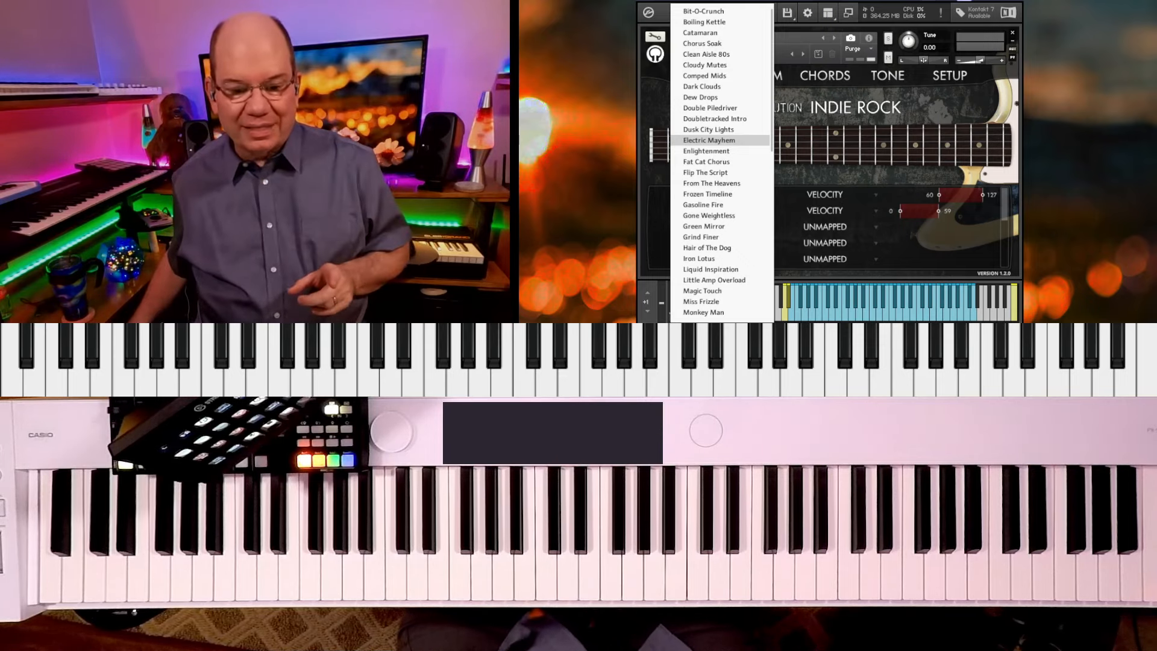
Step: Load the Gasoline Fire snapshot with squeal on velocities 116–127 and view its effect pedals
click(709, 139)
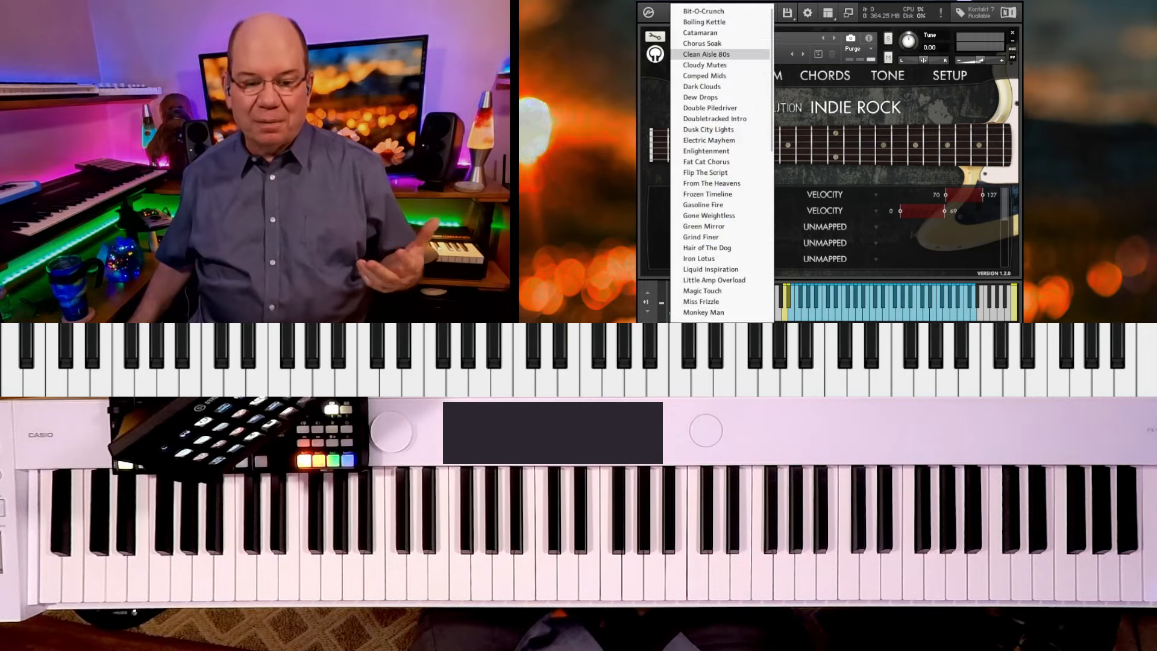
mouse_move(706, 151)
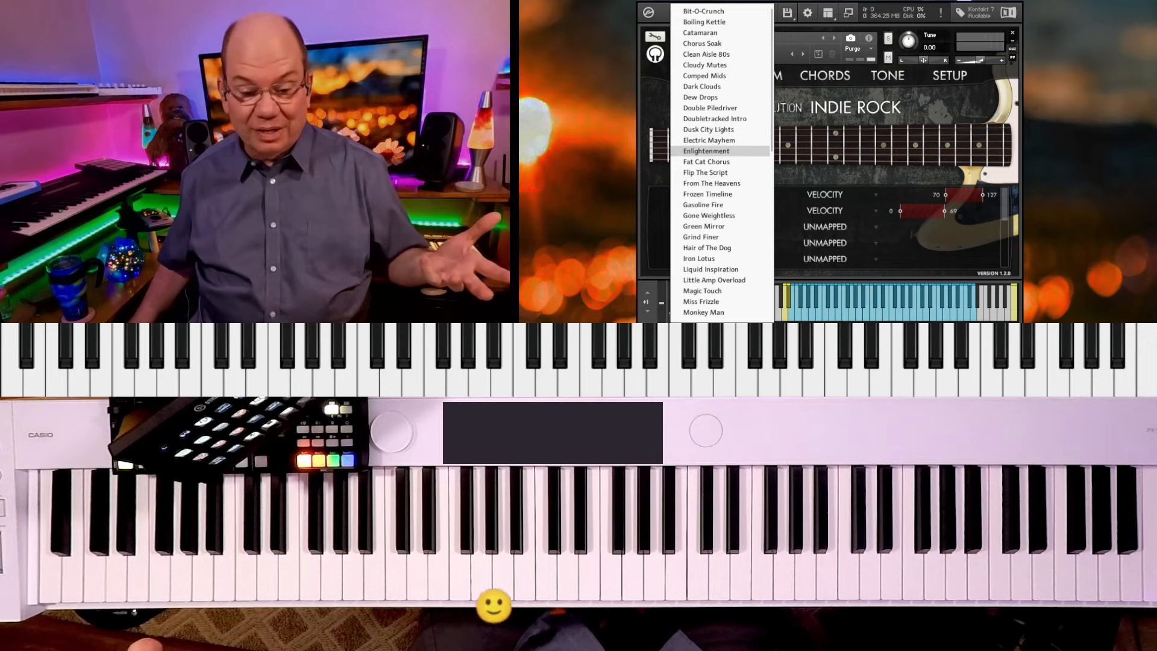
click(701, 205)
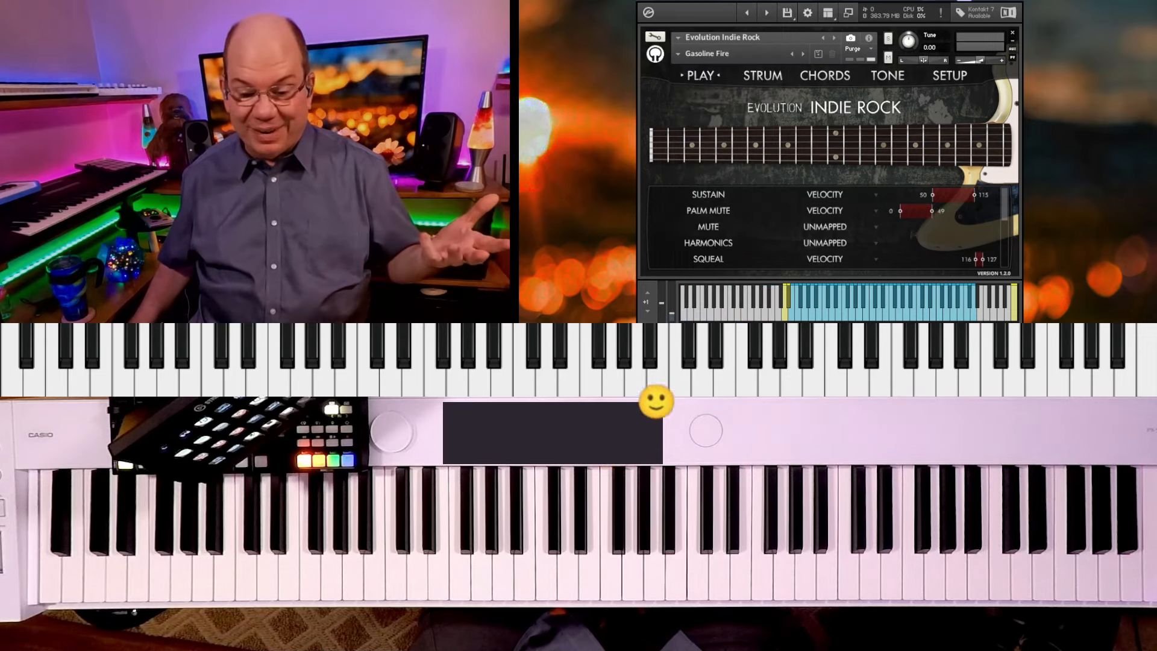
scroll(down, 3)
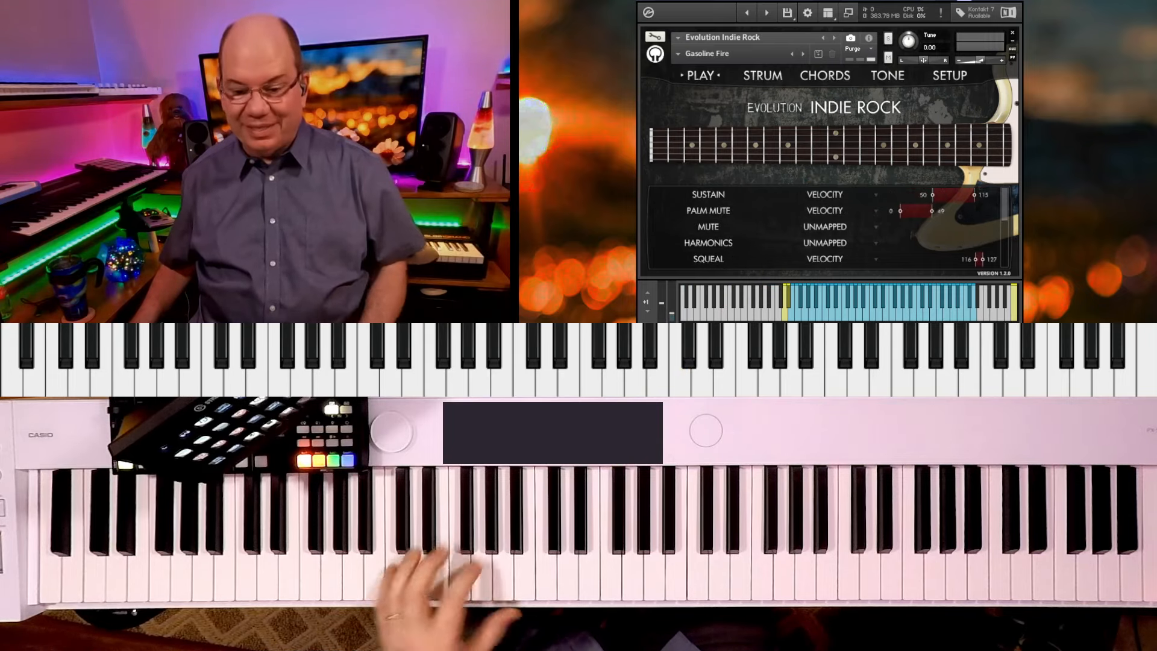
click(886, 75)
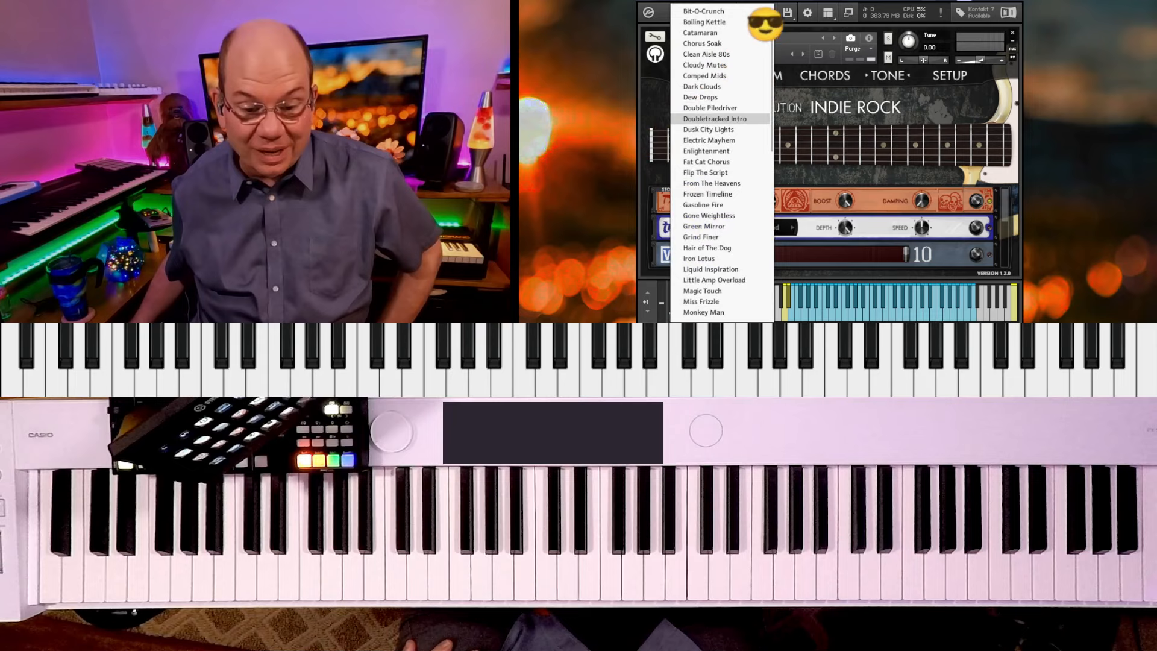
Step: Load the Doubletracked Intro snapshot and return to its Play articulation page
click(715, 120)
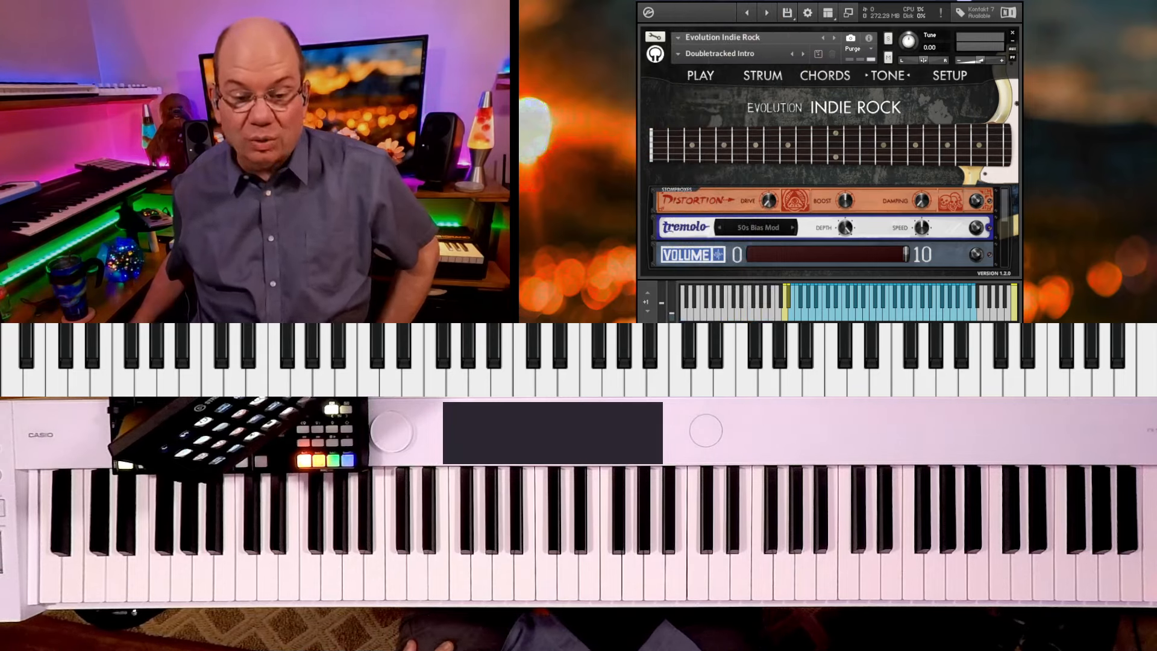
click(699, 75)
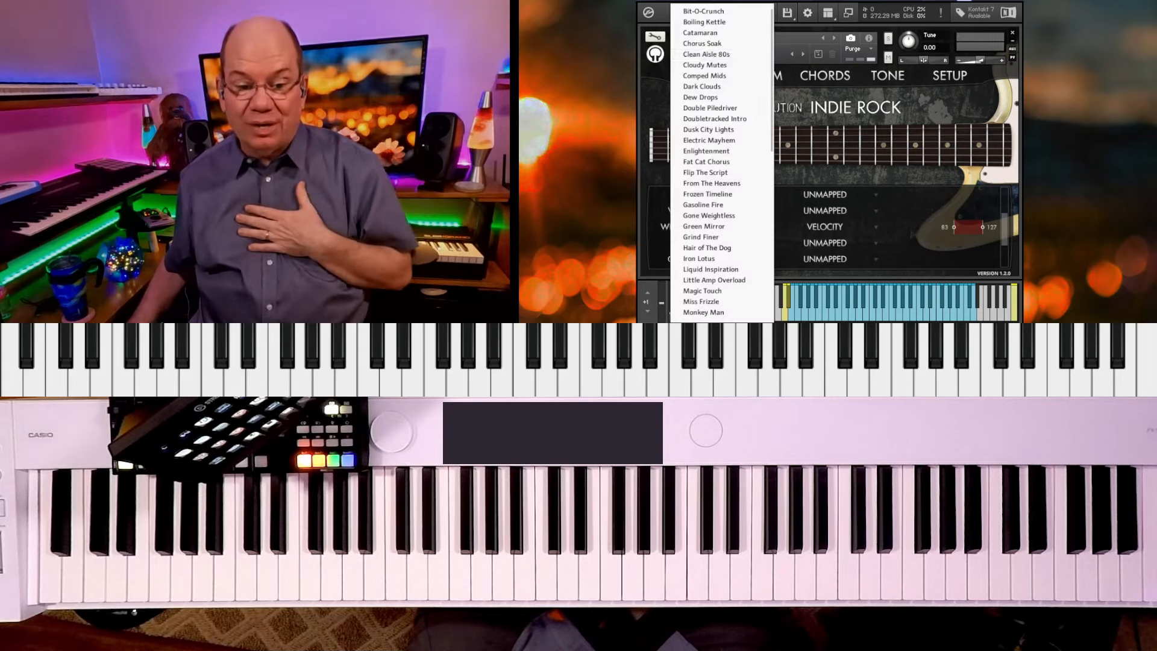
Step: Load the Green Mirror snapshot, view its Tone page, then return to the Play mapping
click(702, 225)
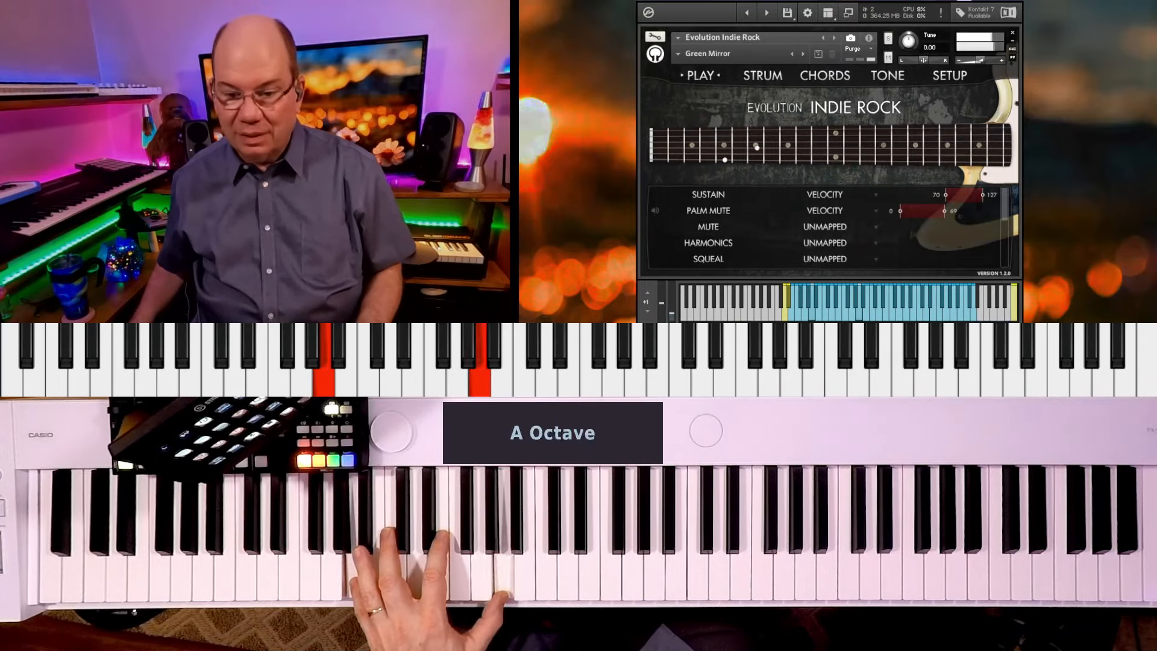
click(886, 75)
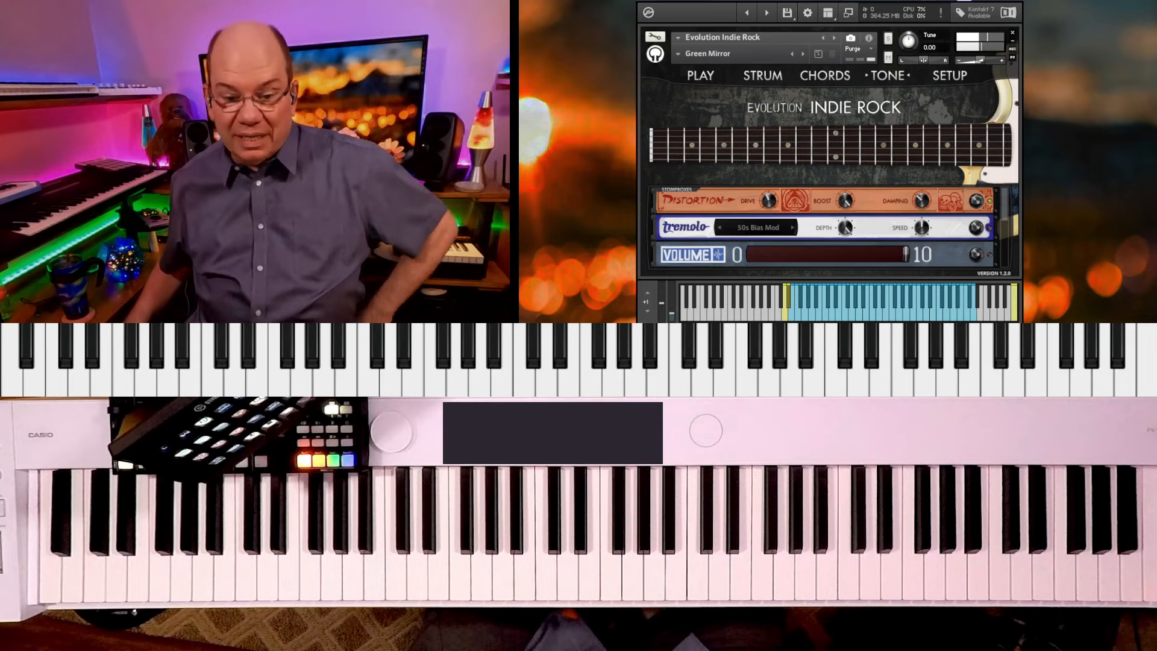
click(699, 75)
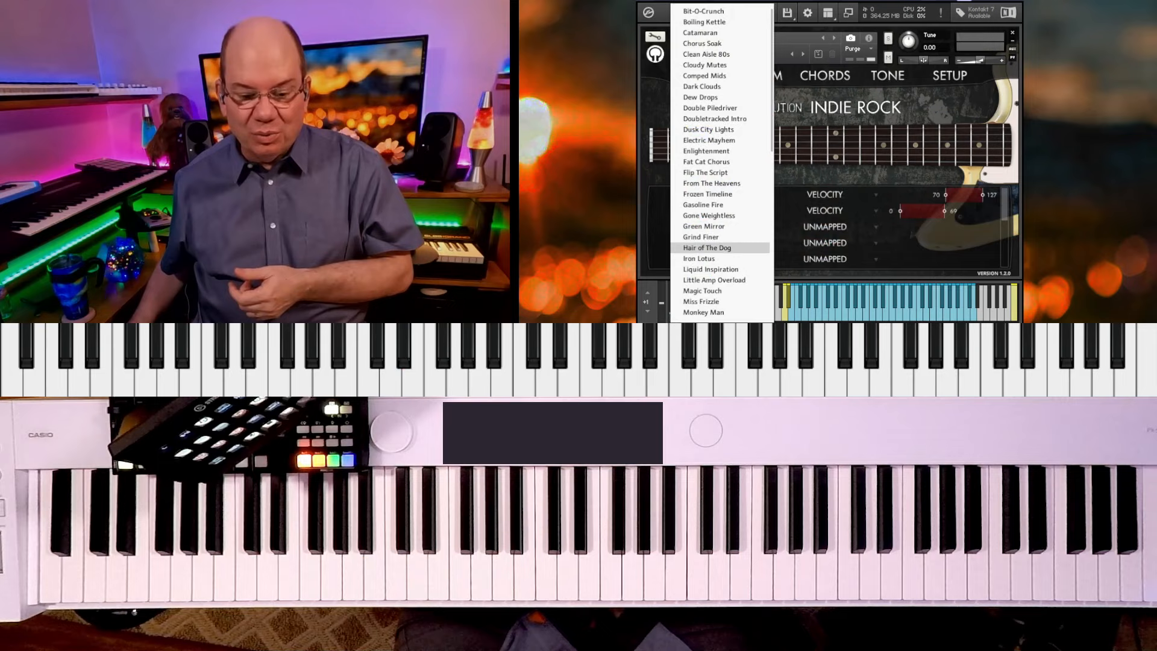
Step: Audition Hair of The Dog and pick another snapshot from the reopened list
click(708, 247)
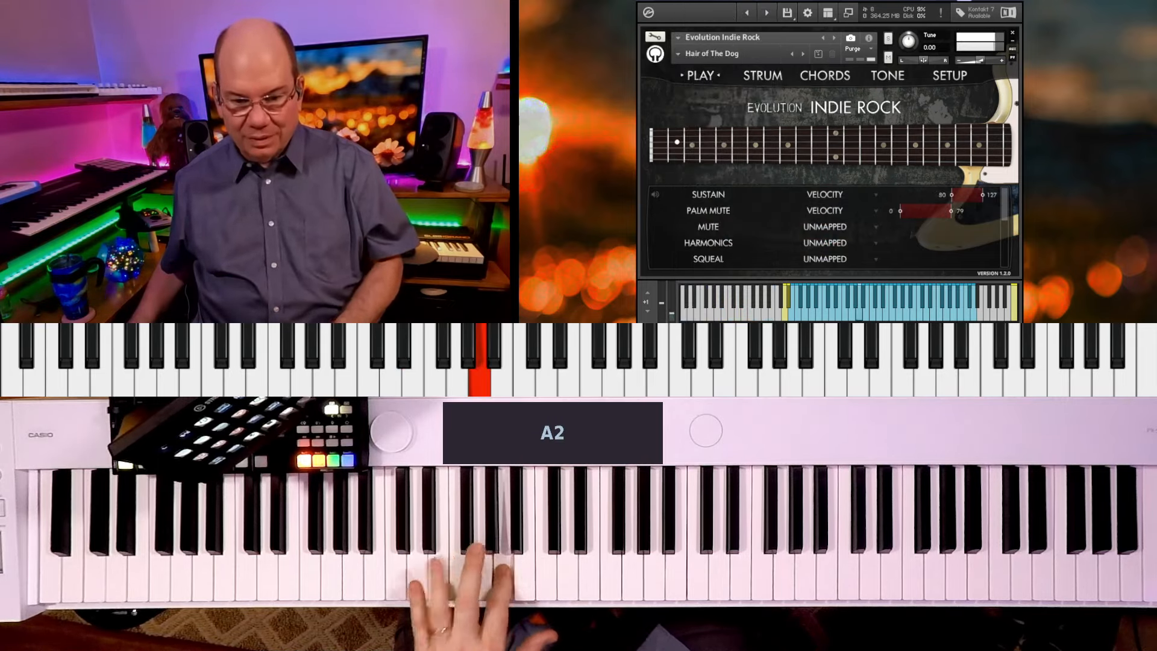
click(730, 53)
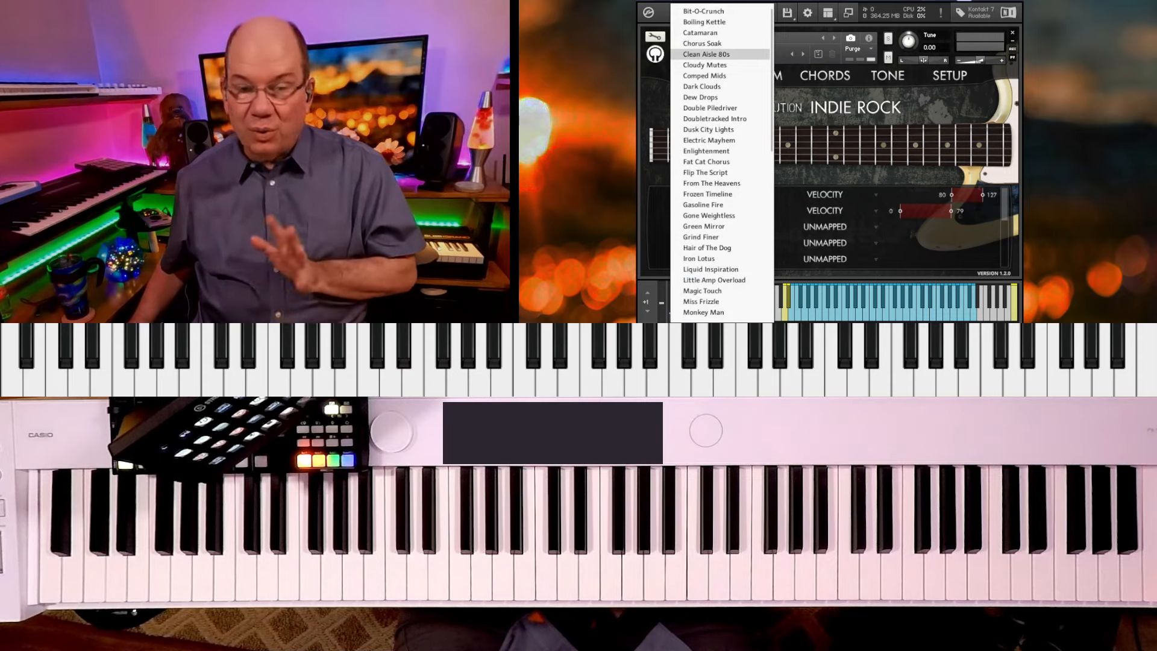
click(711, 183)
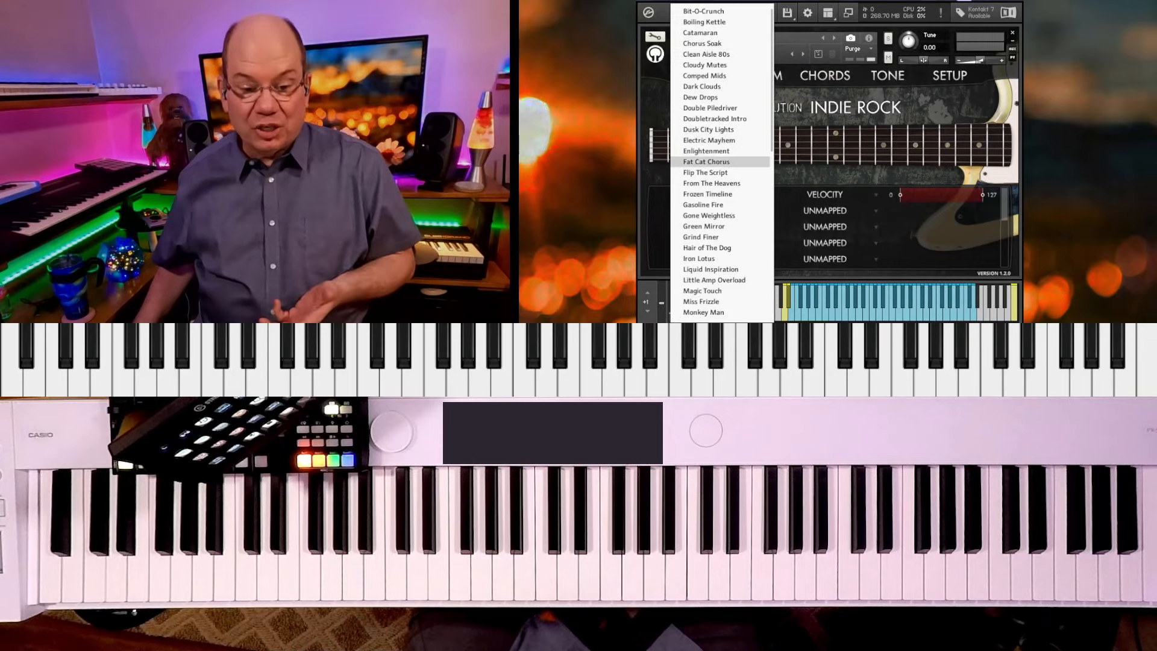
mouse_move(703, 225)
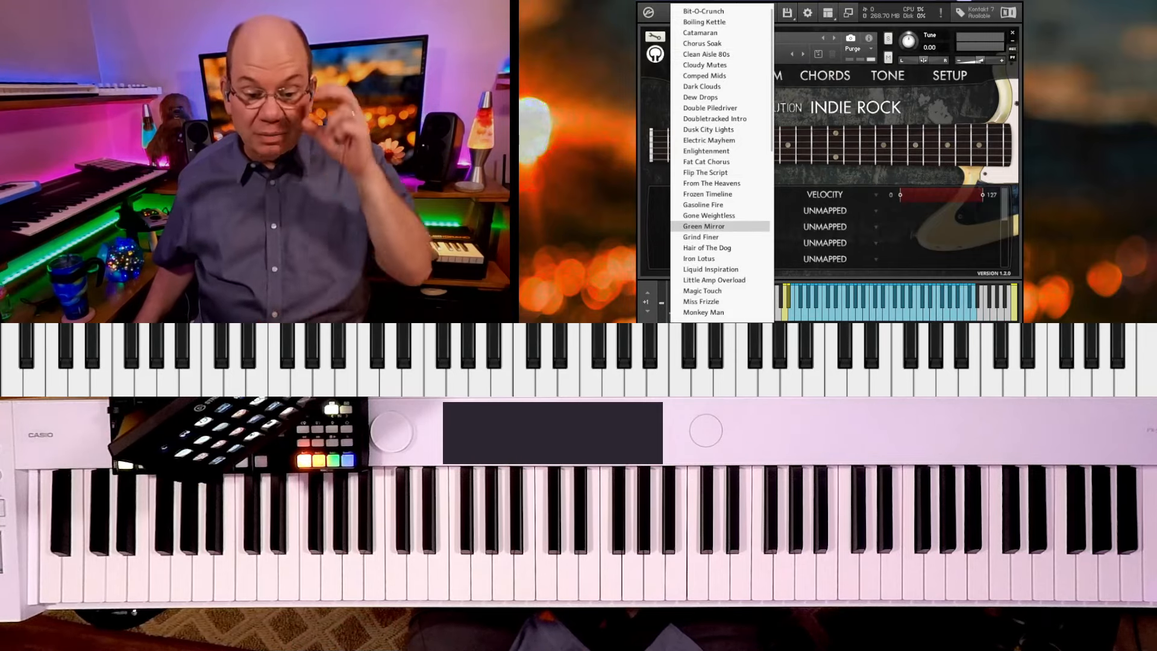
mouse_move(714, 279)
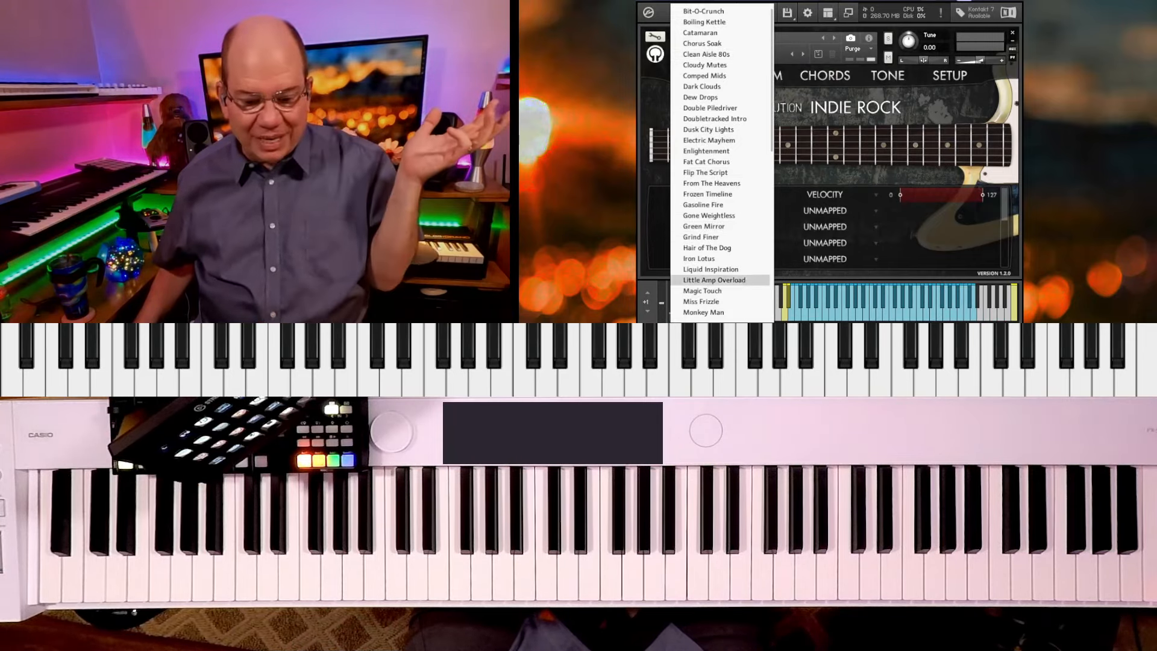
Step: Load the Magic Touch snapshot, giving sustain across all velocities
click(702, 291)
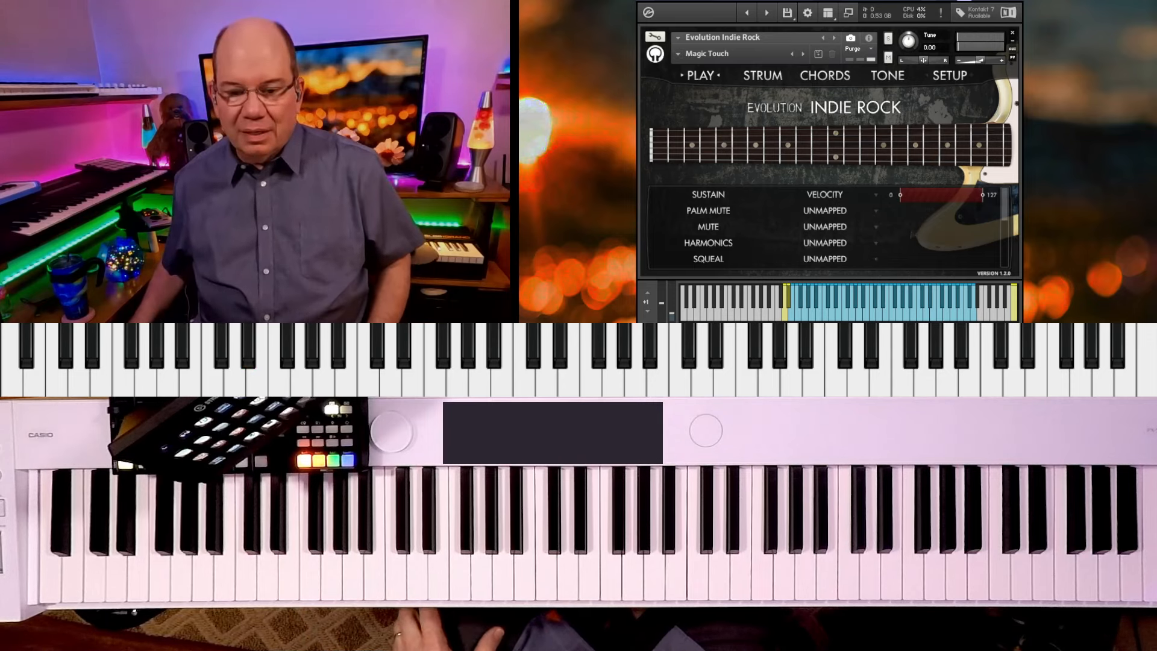
Step: Show the Setup page with pickup, signal, multitracking and pick options, then reveal the snapshot menu
click(948, 75)
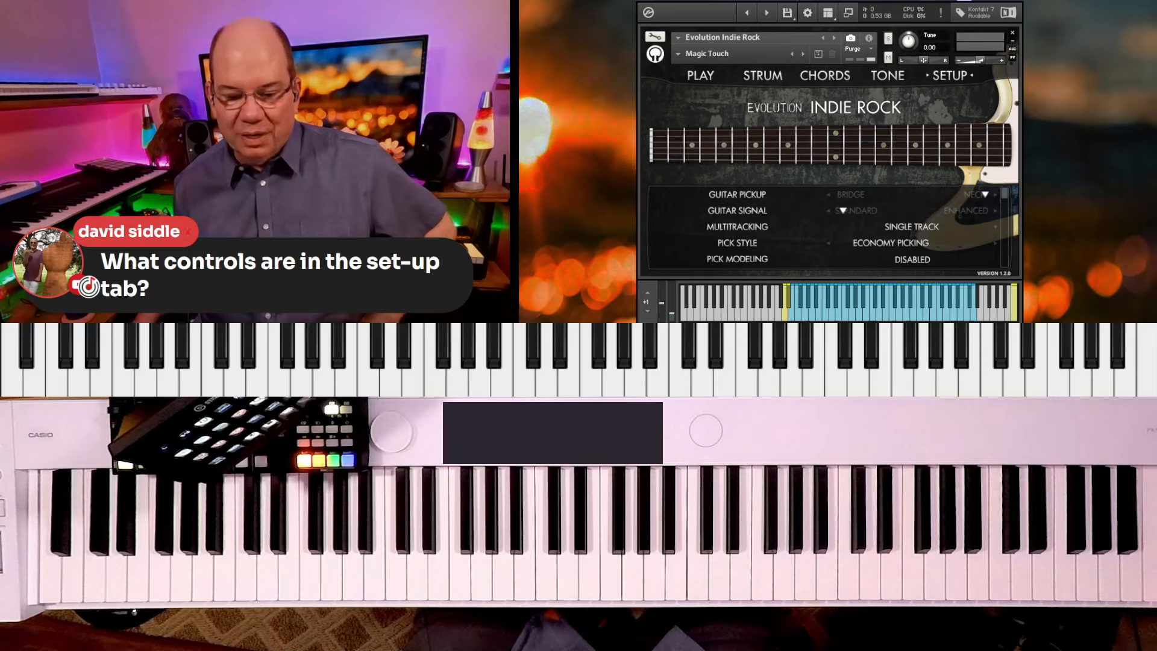
click(708, 53)
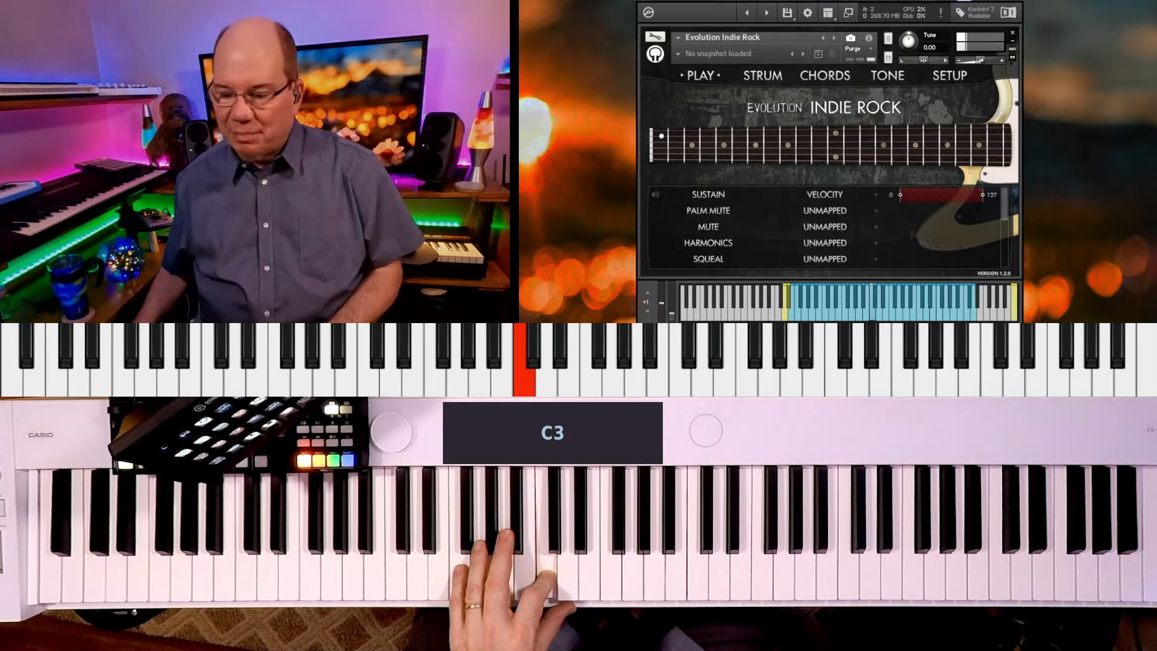
Step: Return to the Setup page to list the multitracking choices from single to quad track
click(948, 75)
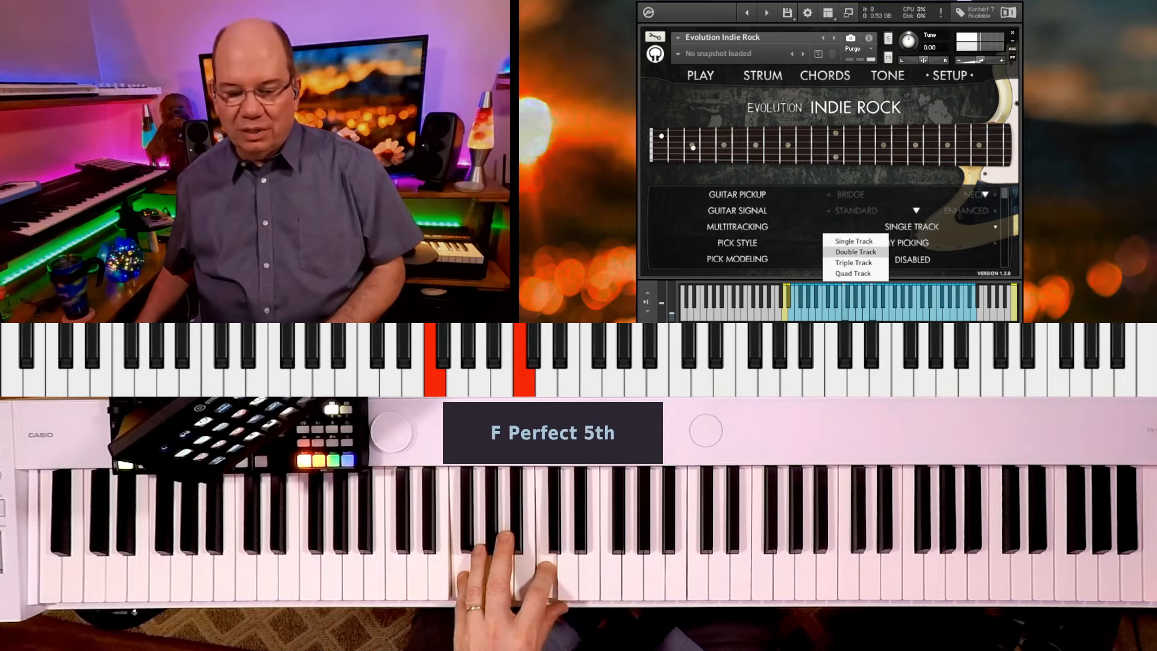
Step: Set multitracking to Double Track with auto panning and 23% humanization
click(855, 252)
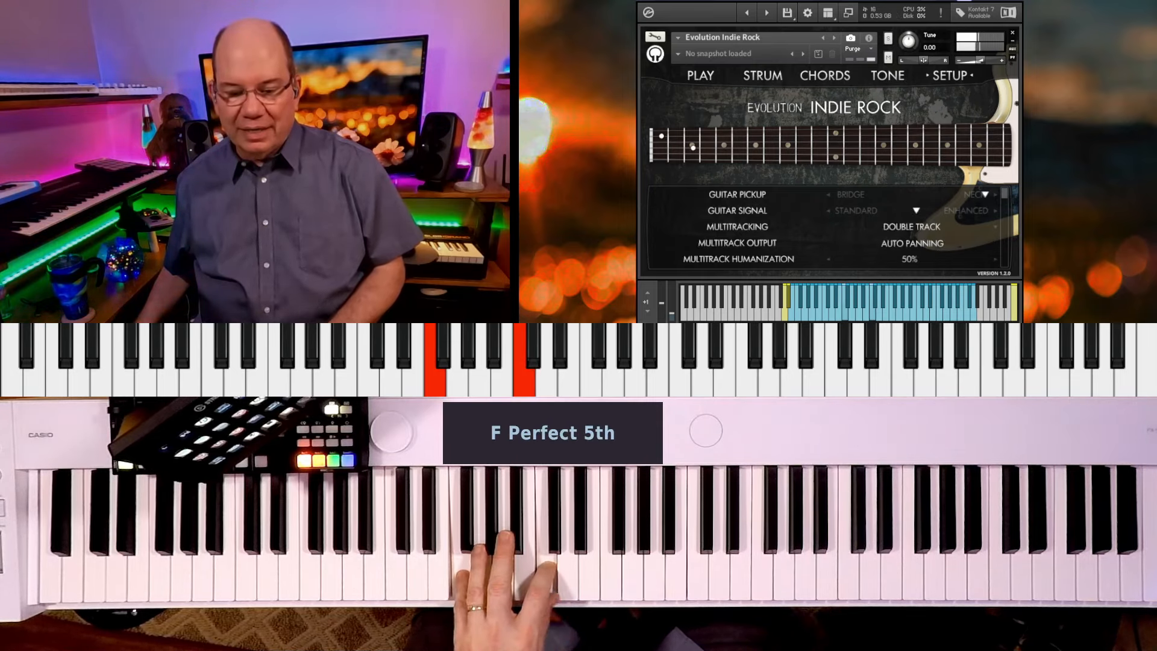
click(911, 242)
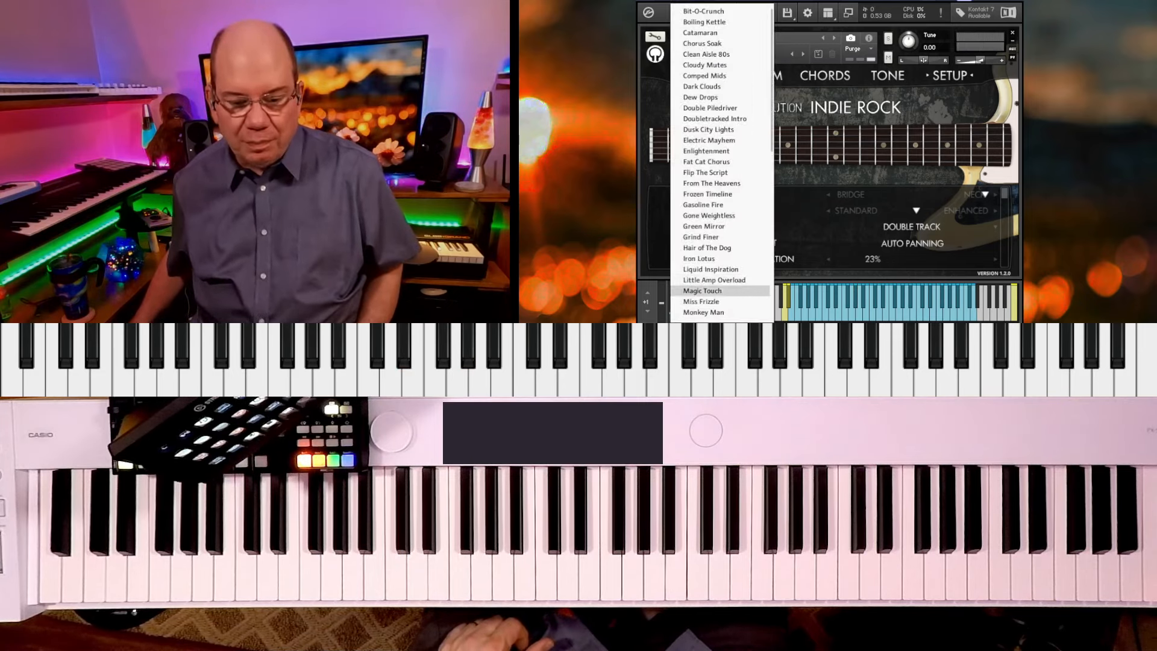
Step: Load the Dark Clouds snapshot from the end of the snapshot list and show its strum page
scroll(down, 3)
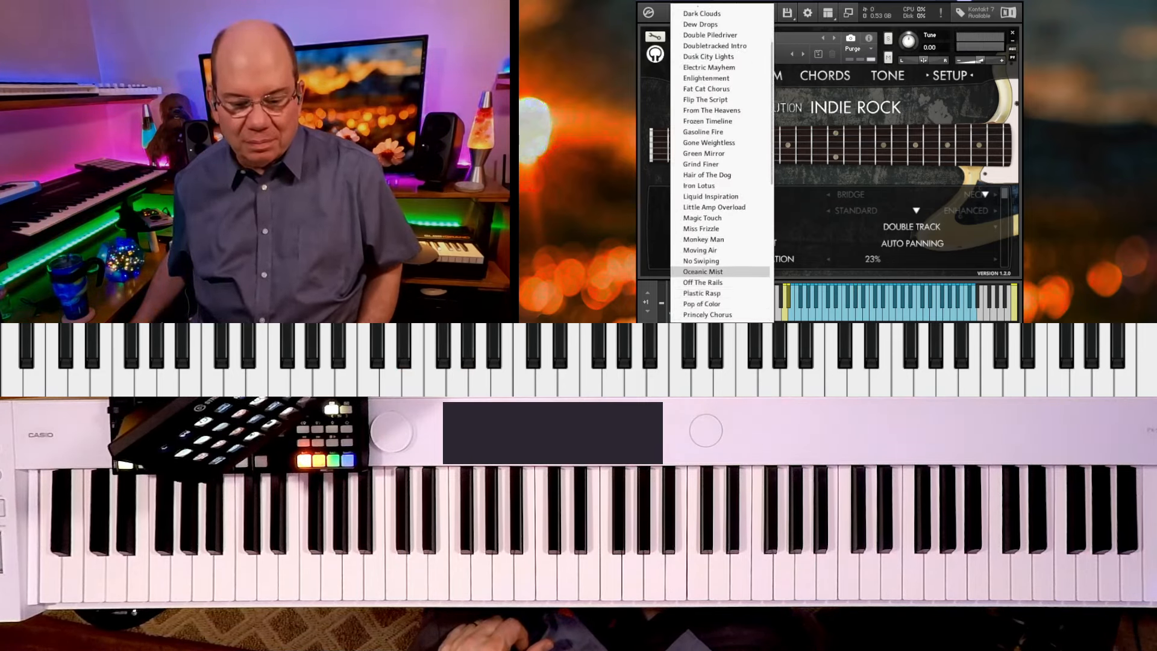
scroll(down, 3)
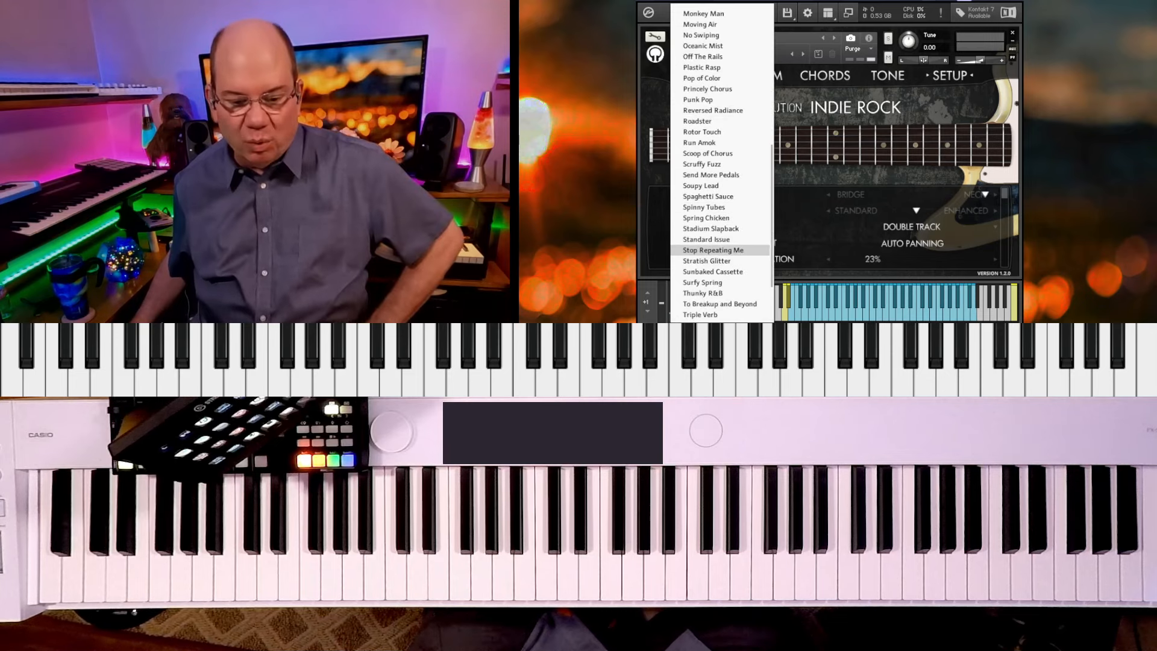
scroll(down, 3)
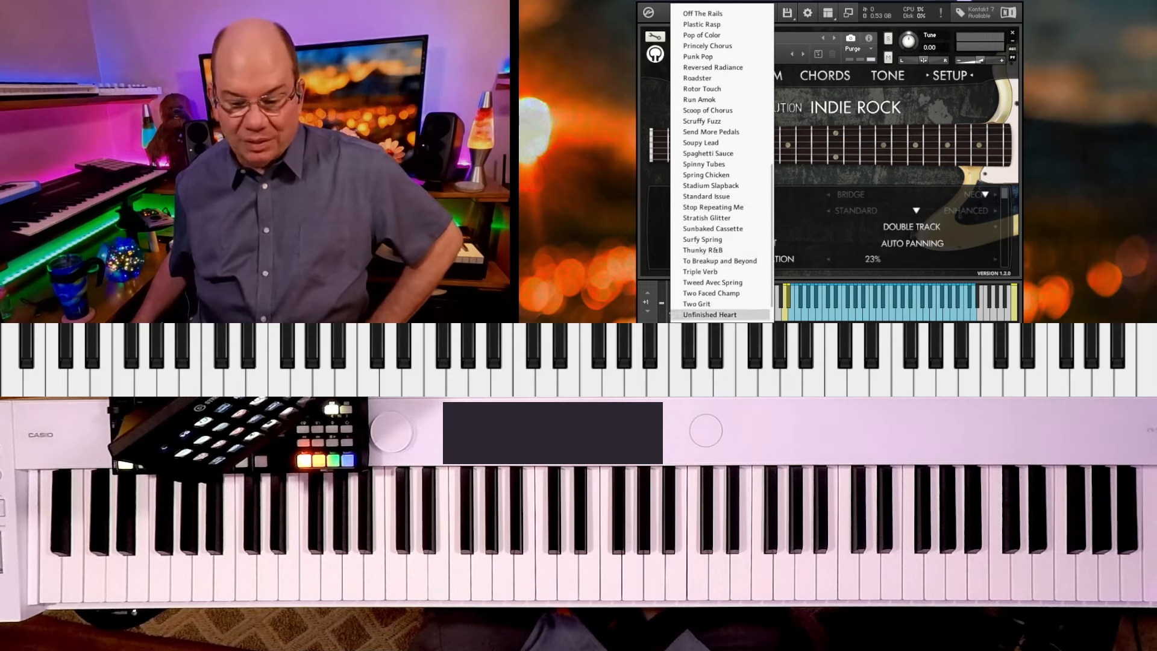
click(709, 314)
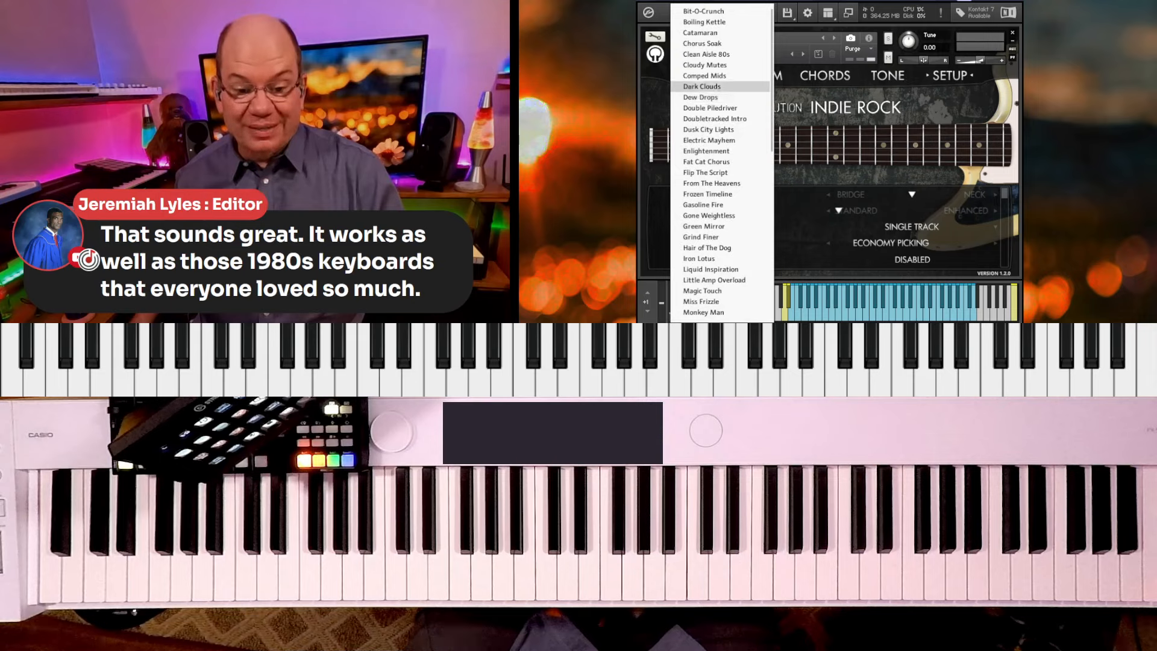
click(702, 87)
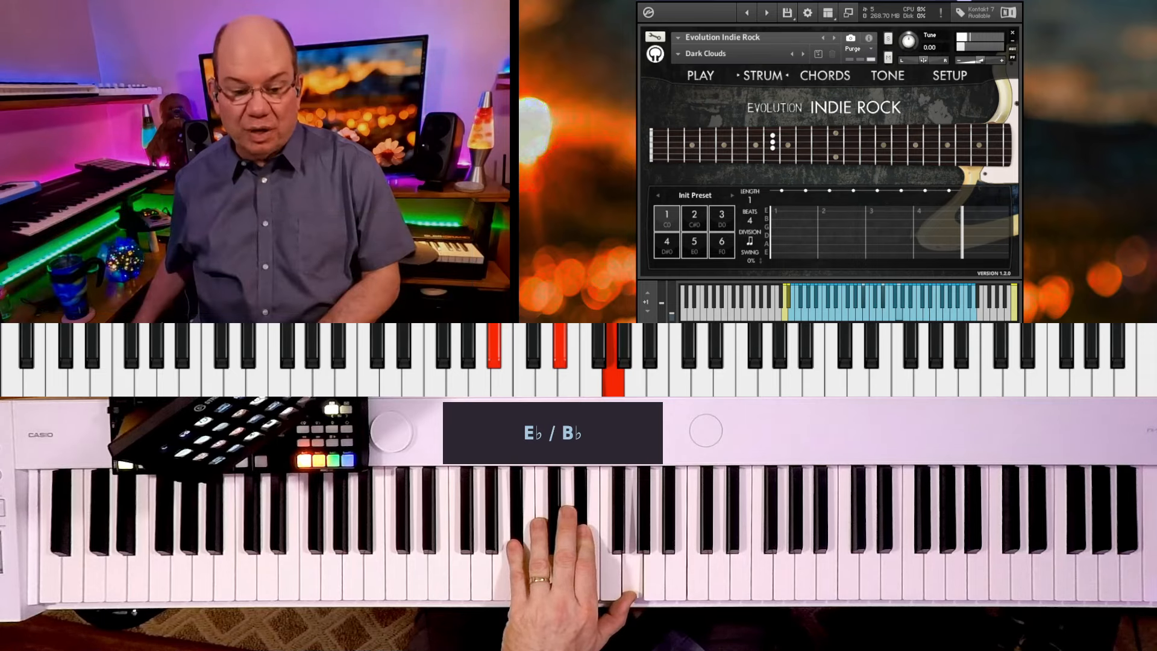
Step: Load a strum pattern preset from the list and audition it
click(694, 195)
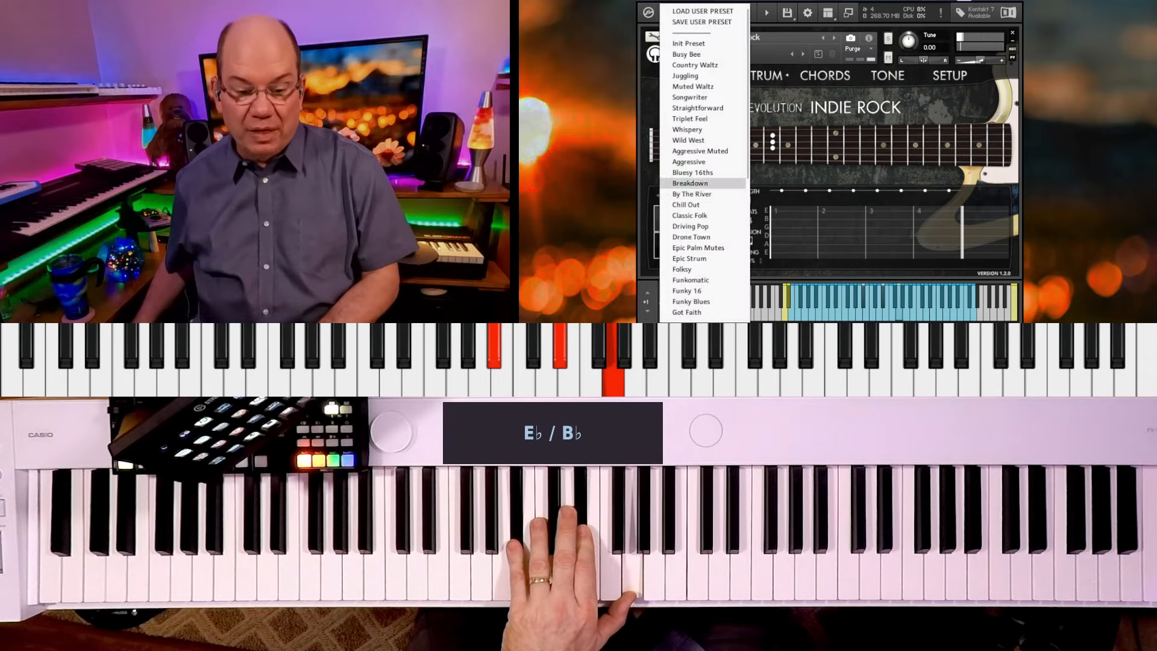
mouse_move(688, 161)
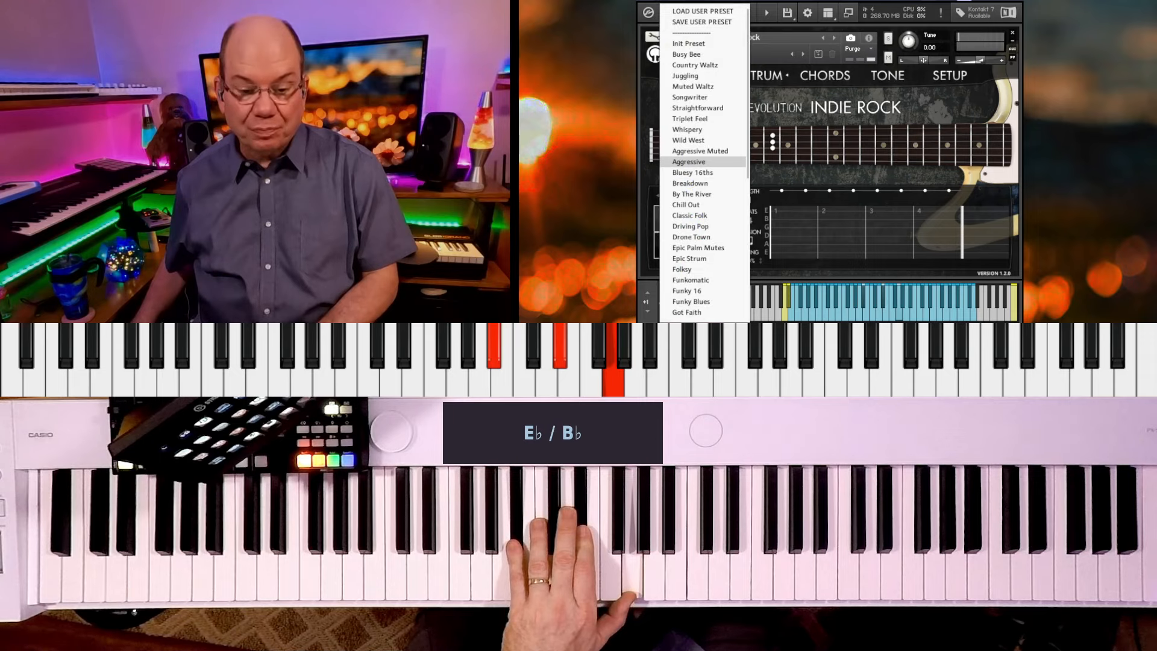
mouse_move(699, 150)
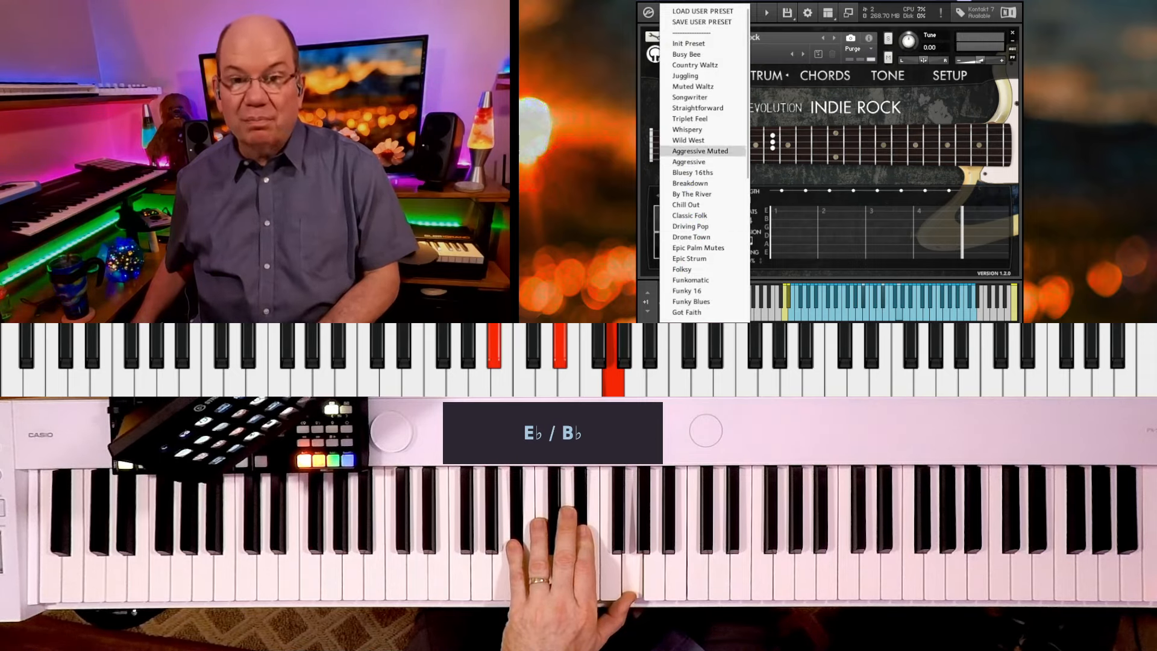
click(681, 269)
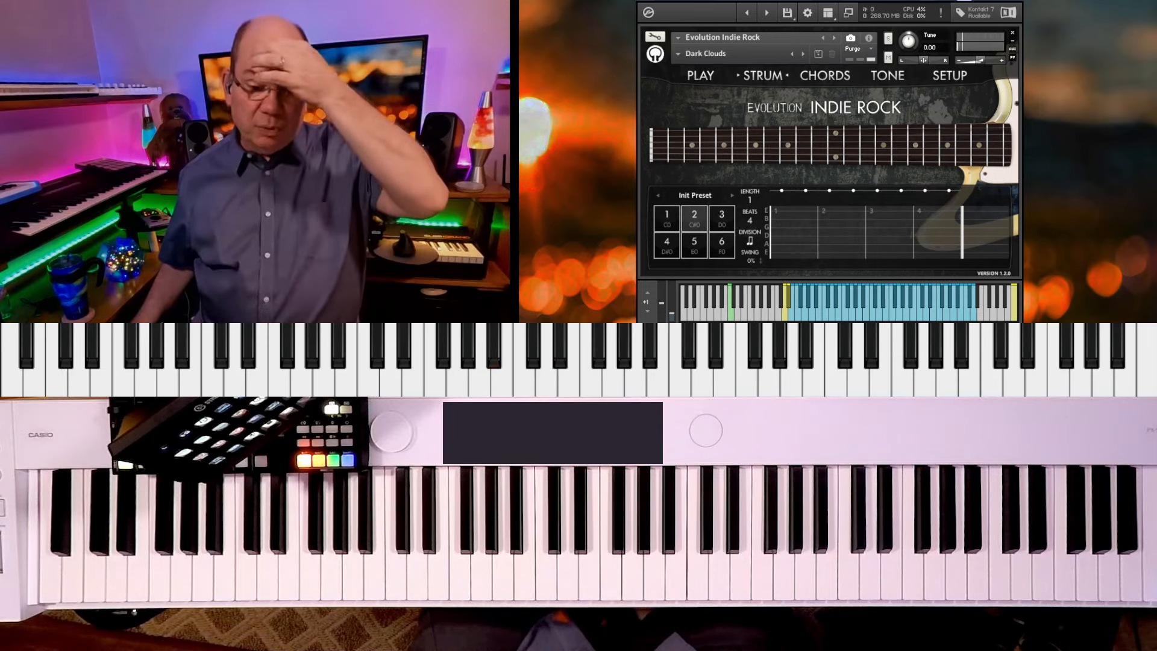
click(694, 195)
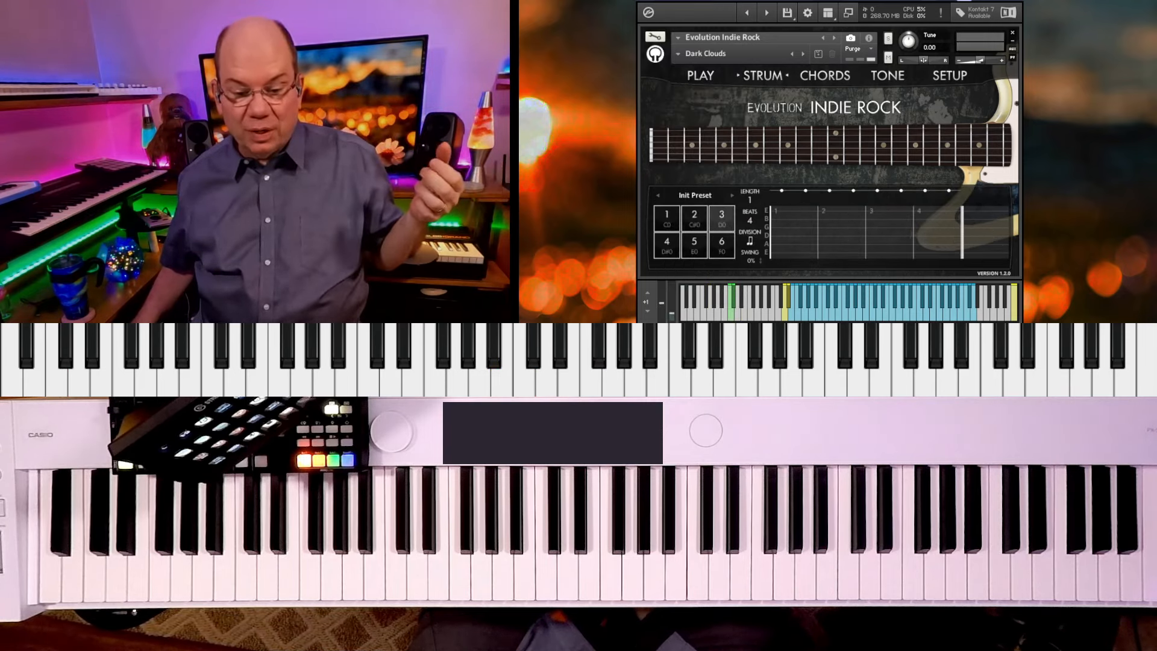
Step: Load the Folksy strum preset, play its key-switch notes, and list the strum presets again
click(694, 195)
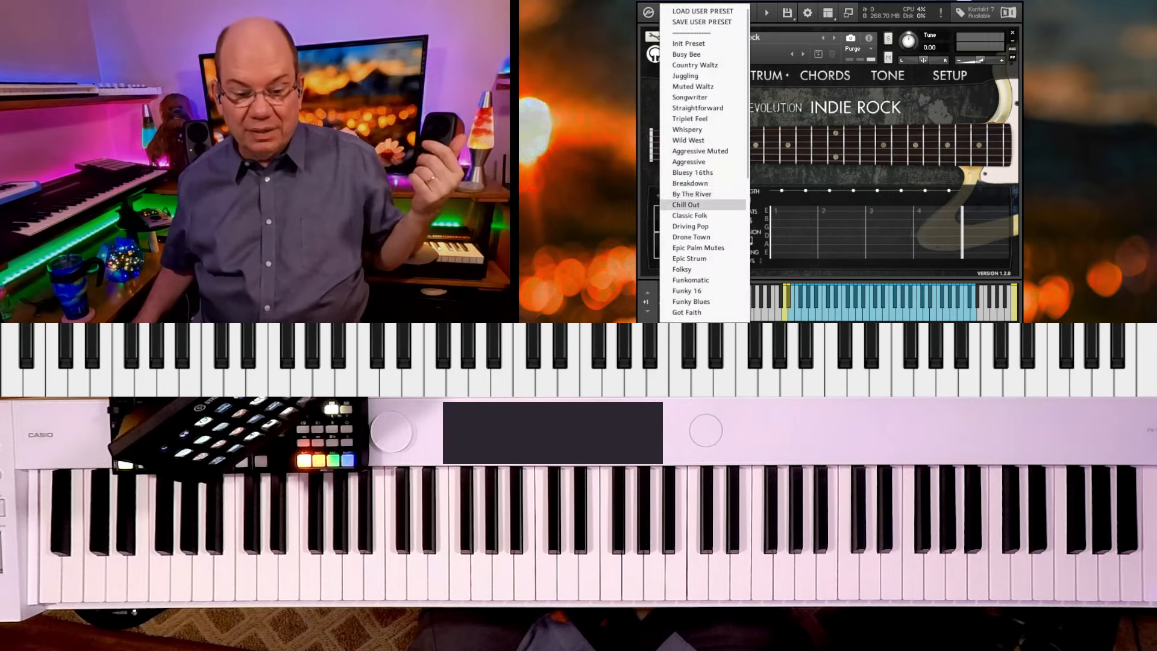
click(681, 269)
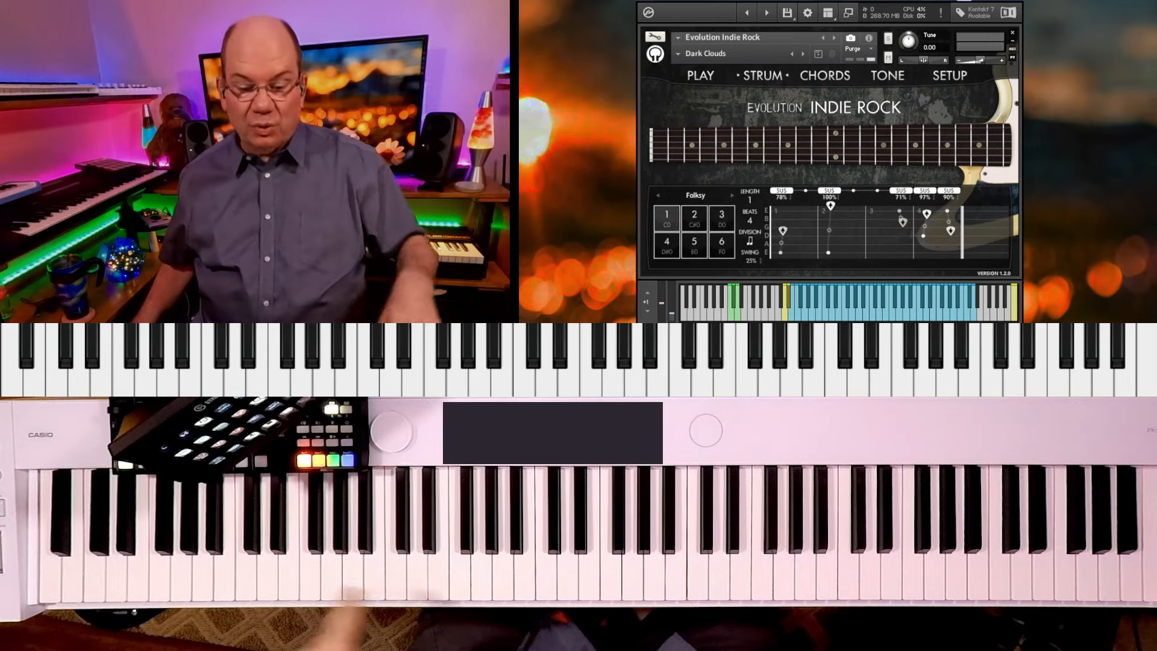
click(53, 365)
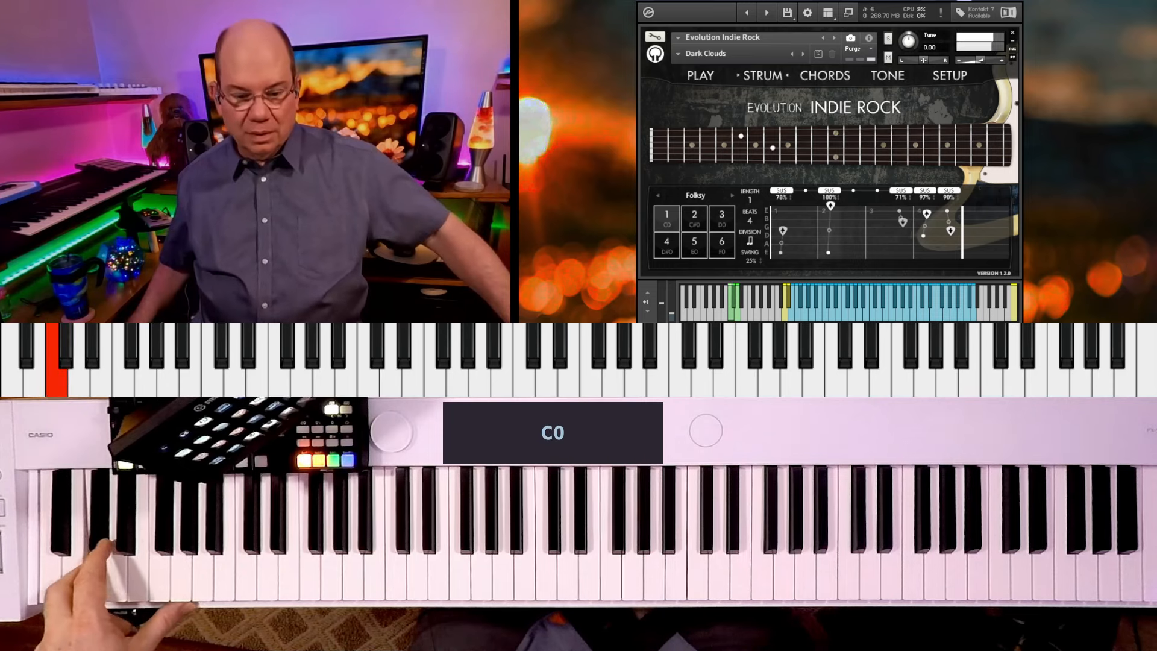
click(734, 195)
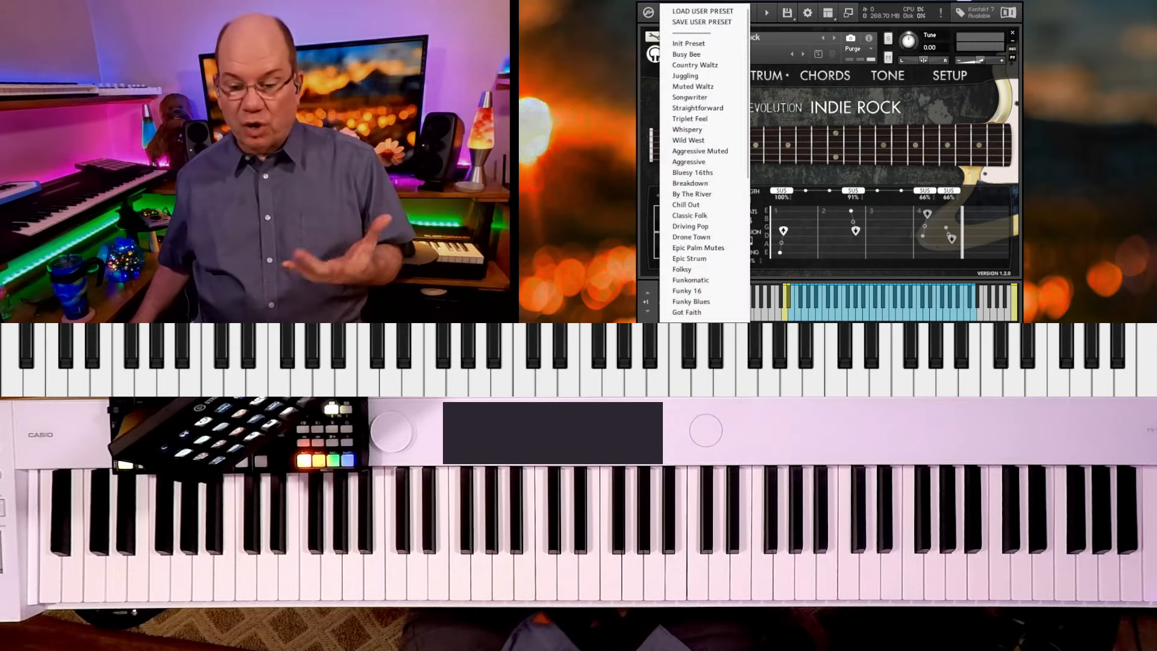
Step: Replace the strum pattern with Chill Out, then move to the Chords page
click(684, 205)
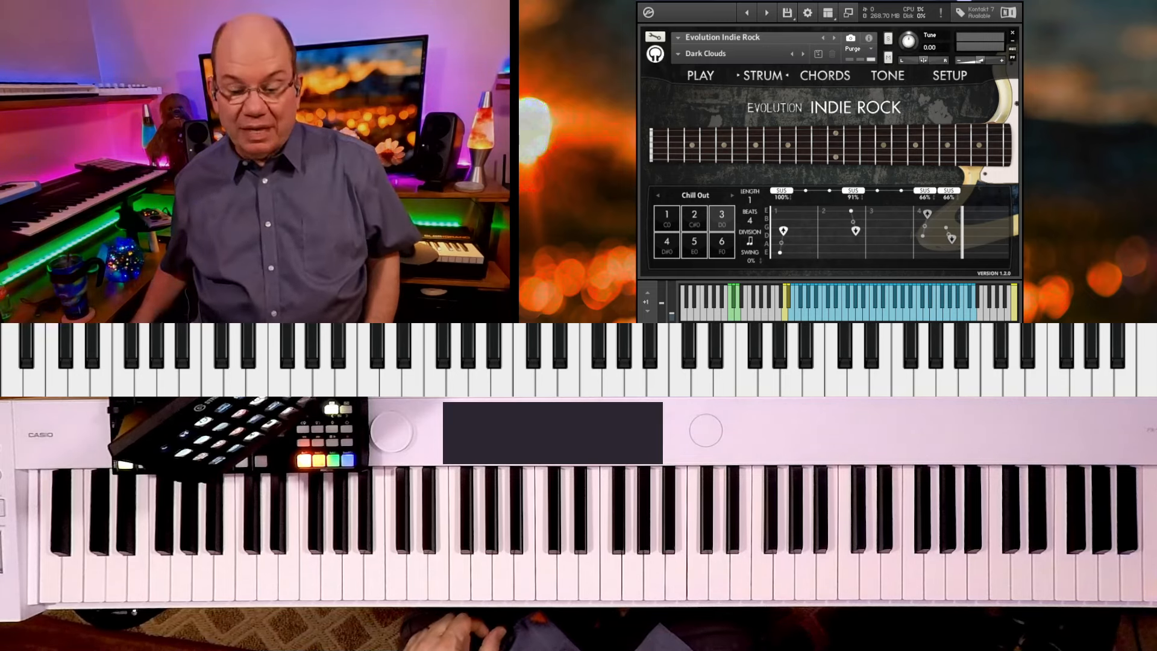
click(824, 74)
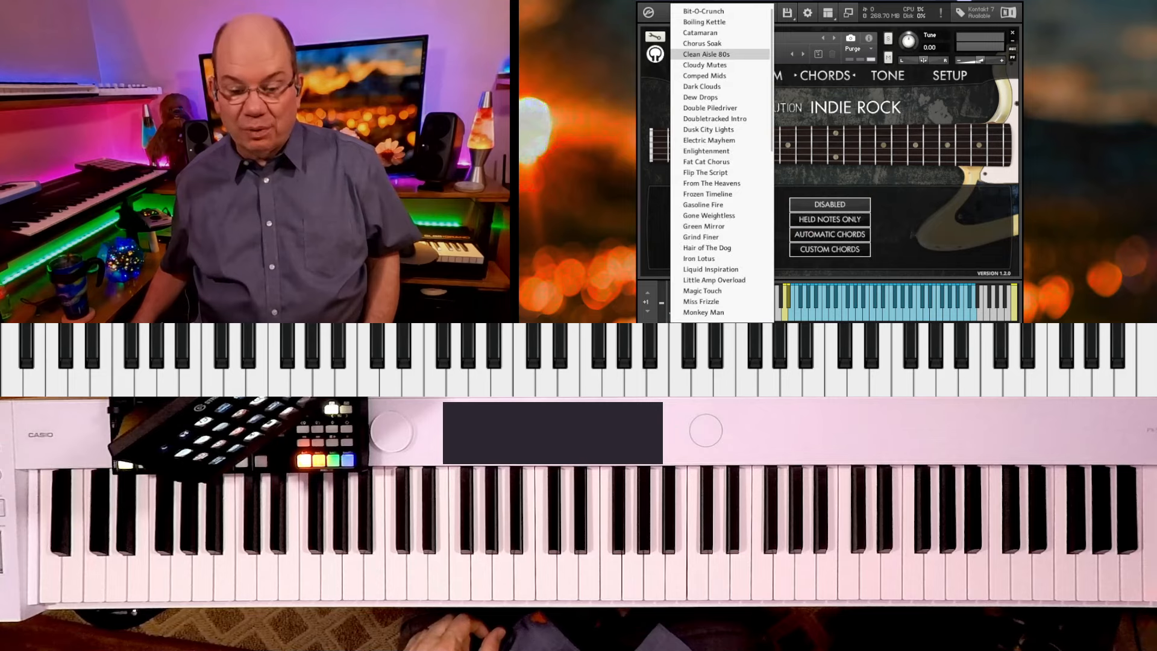
Step: Keep Dark Clouds, review its guitar setup options, and go to the Play articulation mapping page
click(702, 87)
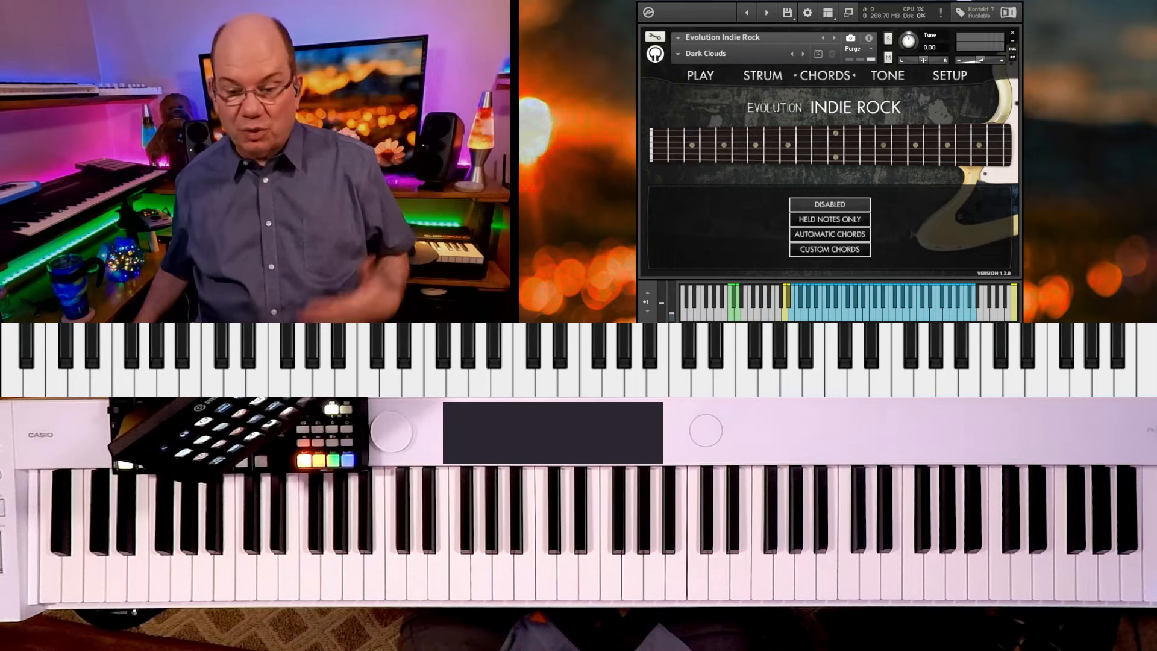
click(948, 74)
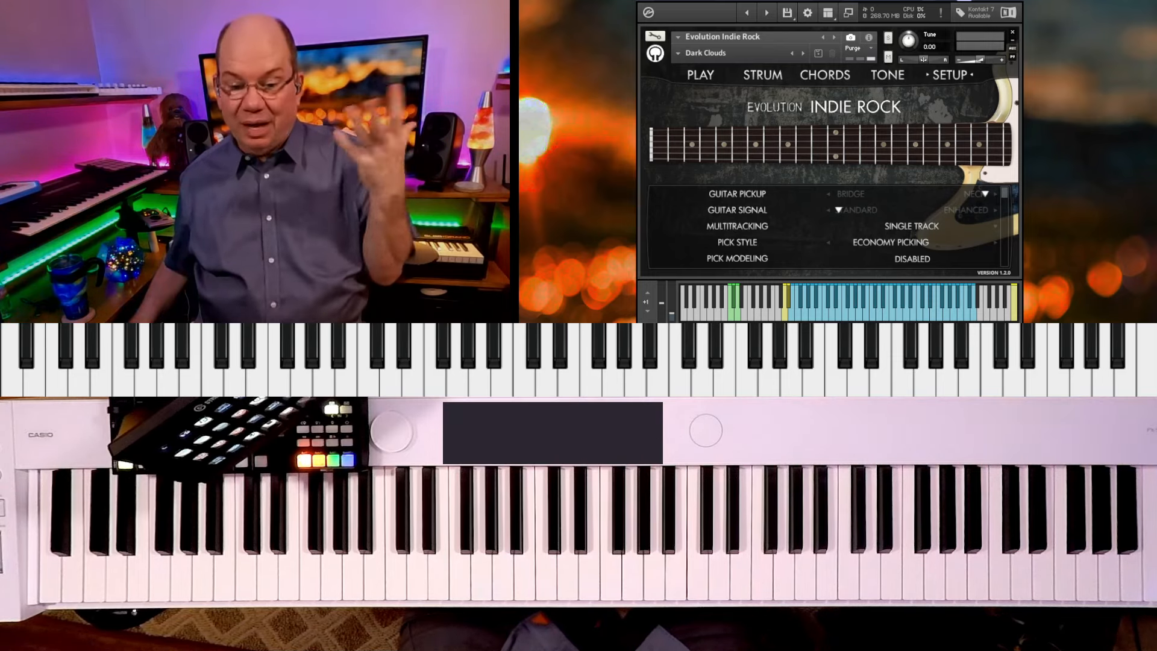
click(699, 73)
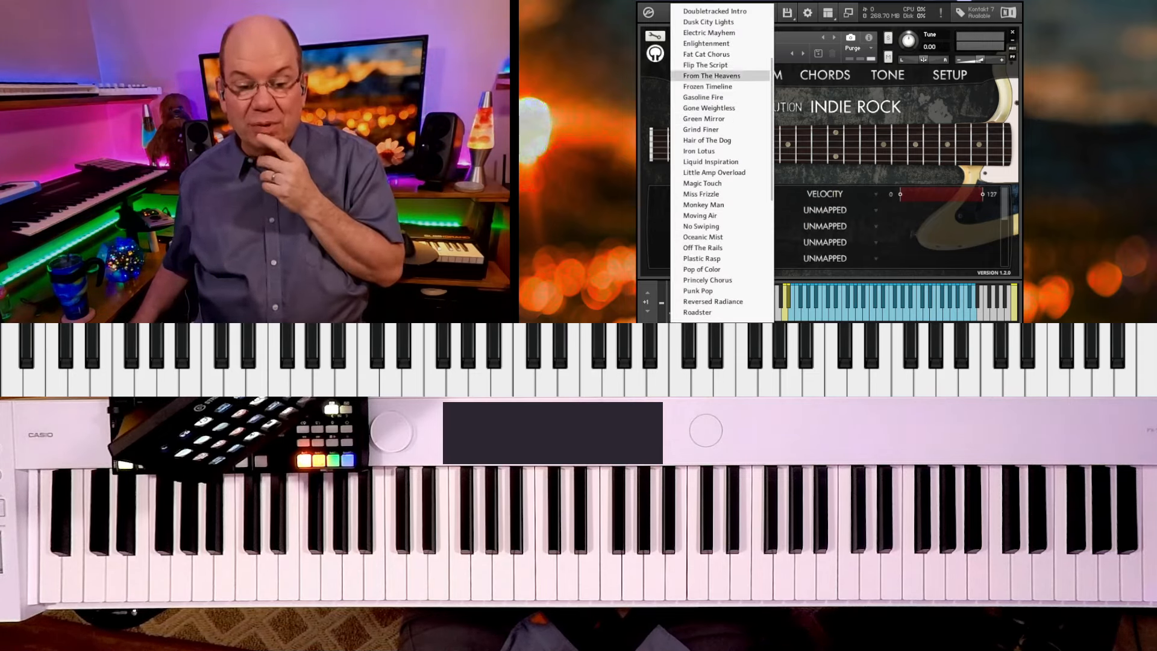
Step: Load Frozen Timeline and map Harmonics to velocity 81–127, then list the snapshots again
click(706, 86)
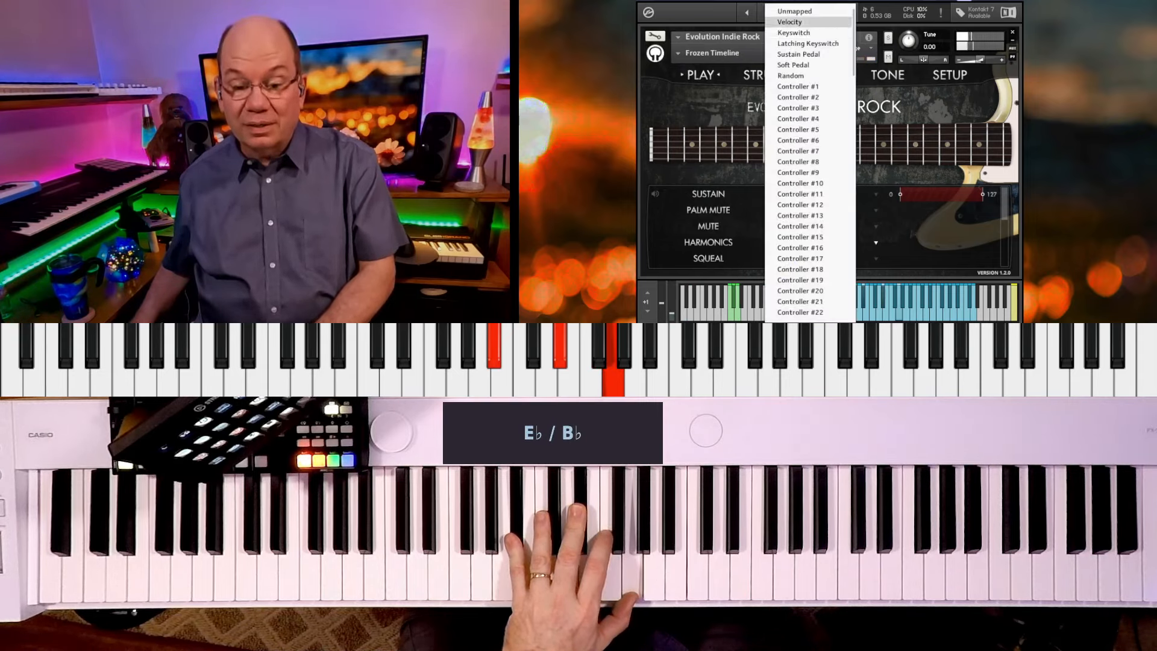
click(788, 22)
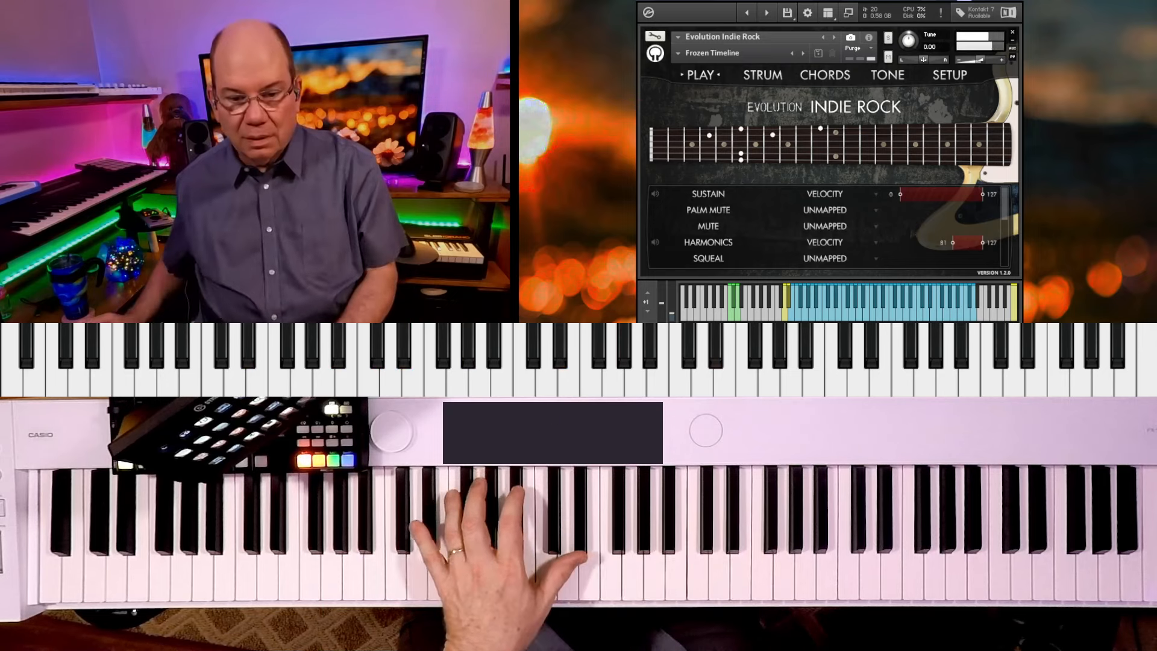
click(710, 52)
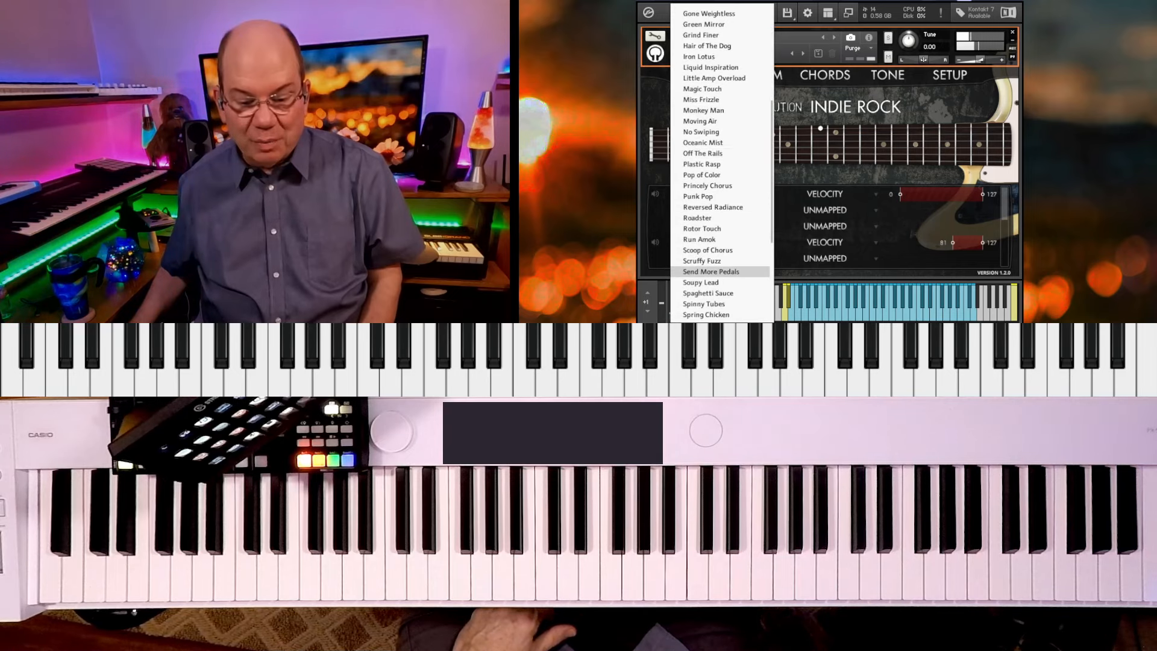
Step: Load and audition the Stratish Glitter snapshot, then list the snapshots once more
scroll(down, 3)
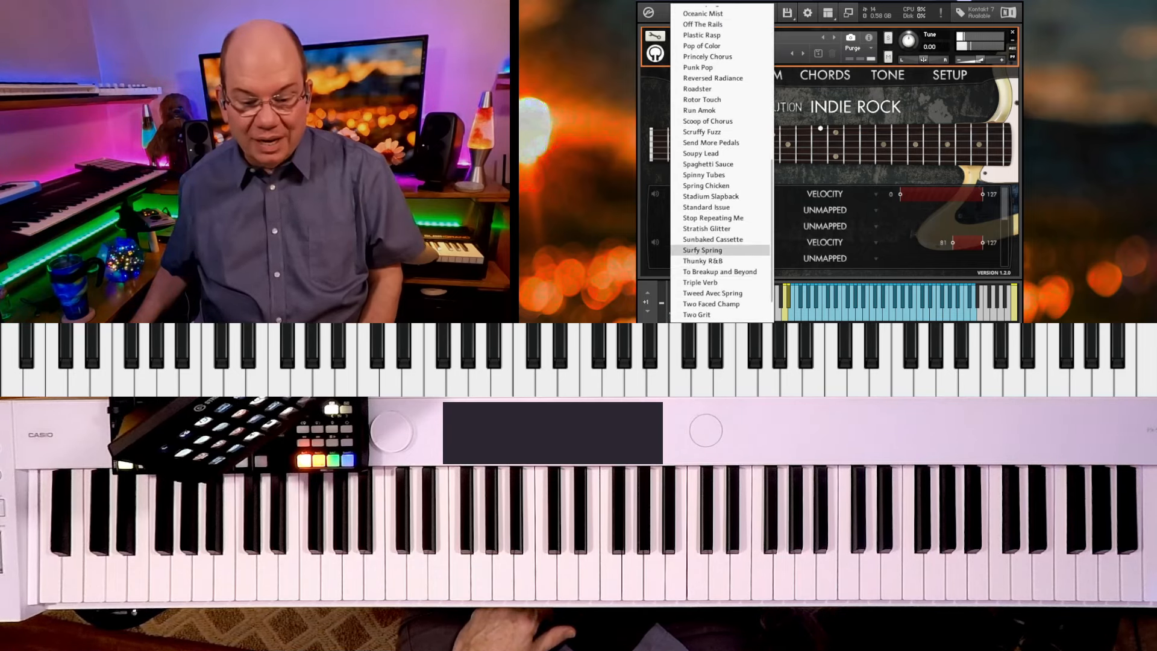
click(706, 228)
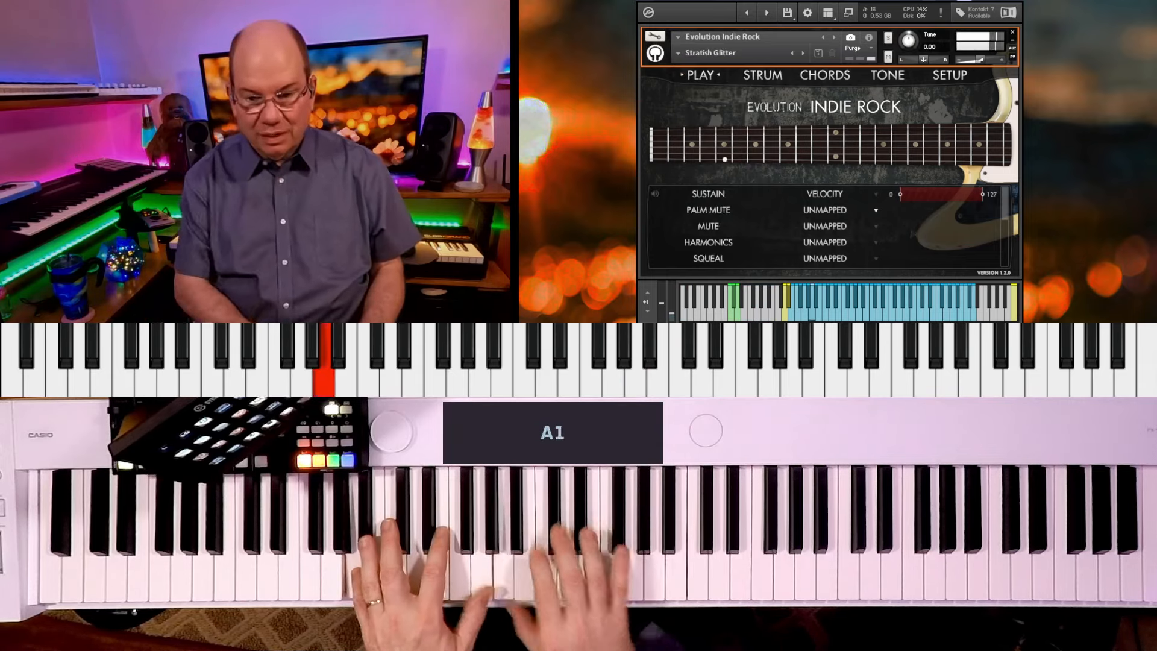
click(712, 52)
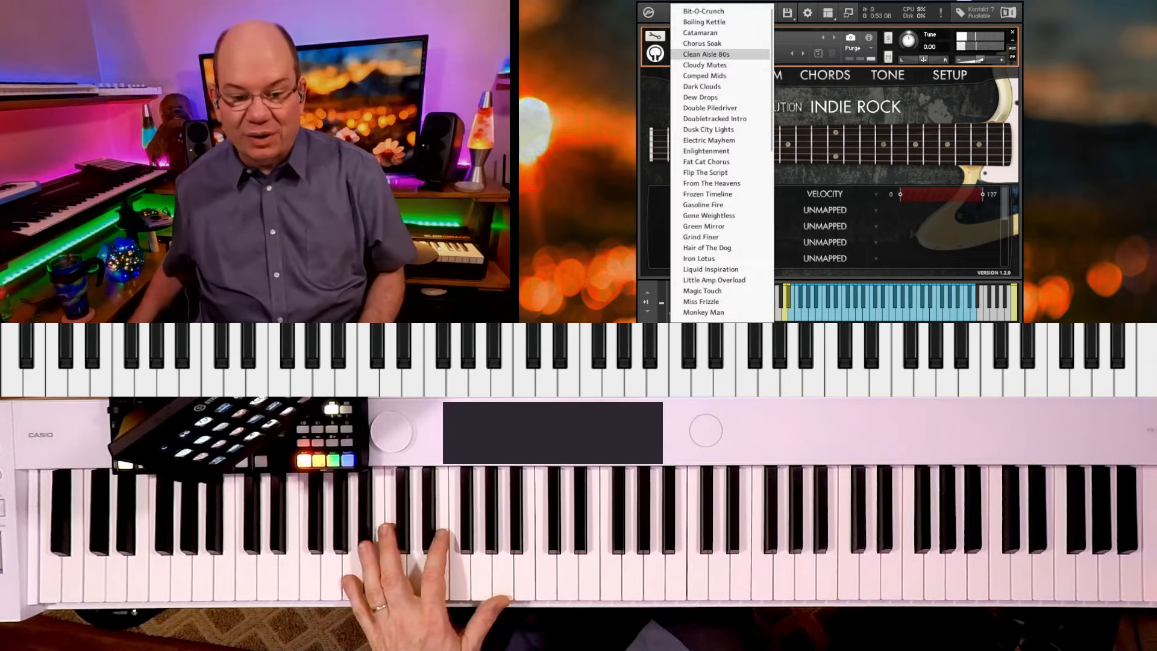